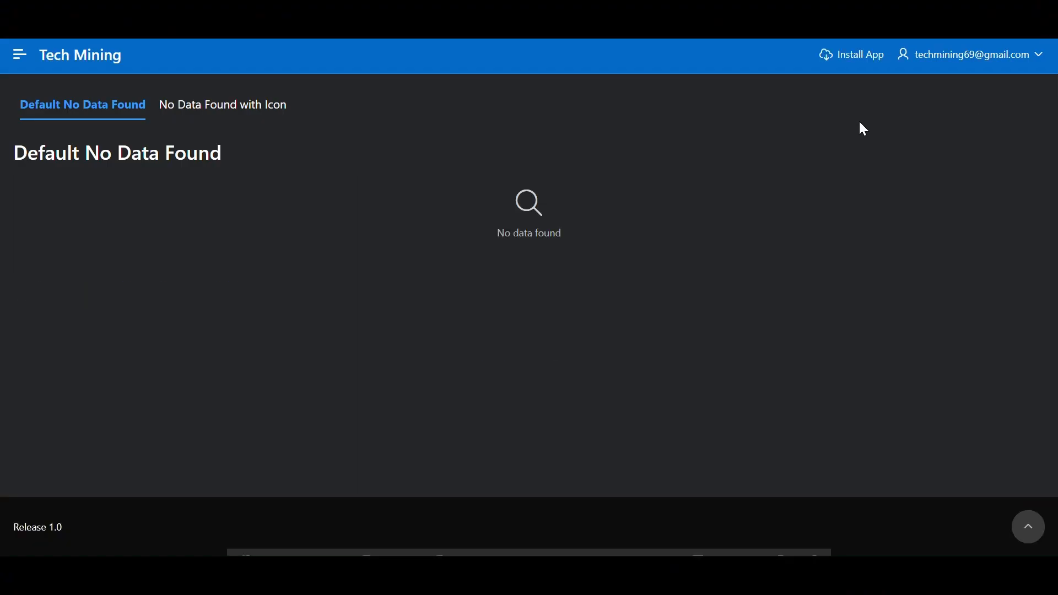
{"action": "mouse_move", "coordinate": [283, 156]}
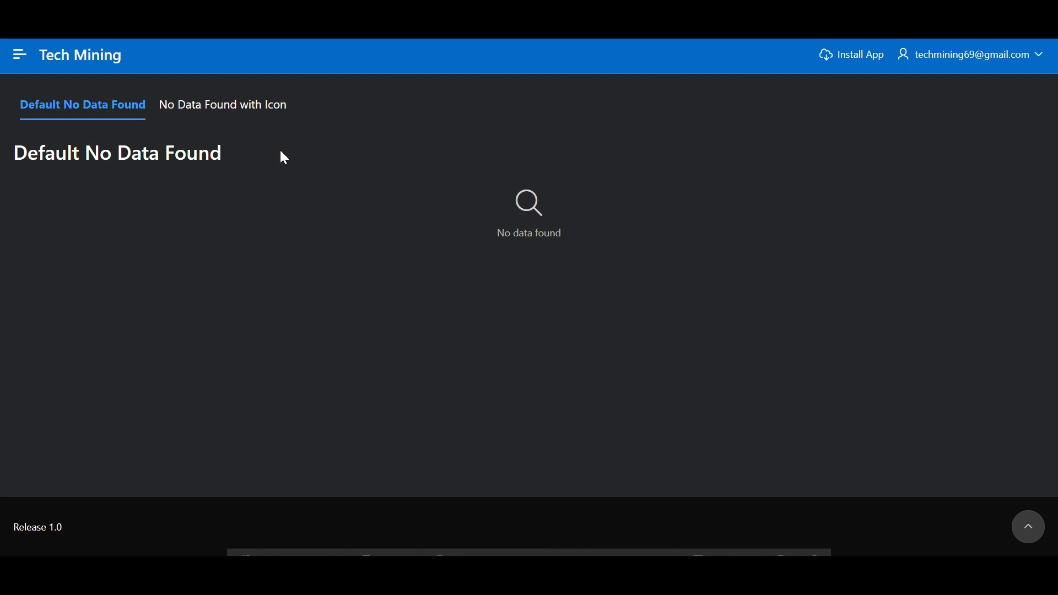
- In the running app, view the 'No Data Found with Icon' tab's 'No Employees Found' message
{"action": "left_click_drag", "start_coordinate": [13, 153], "coordinate": [133, 153]}
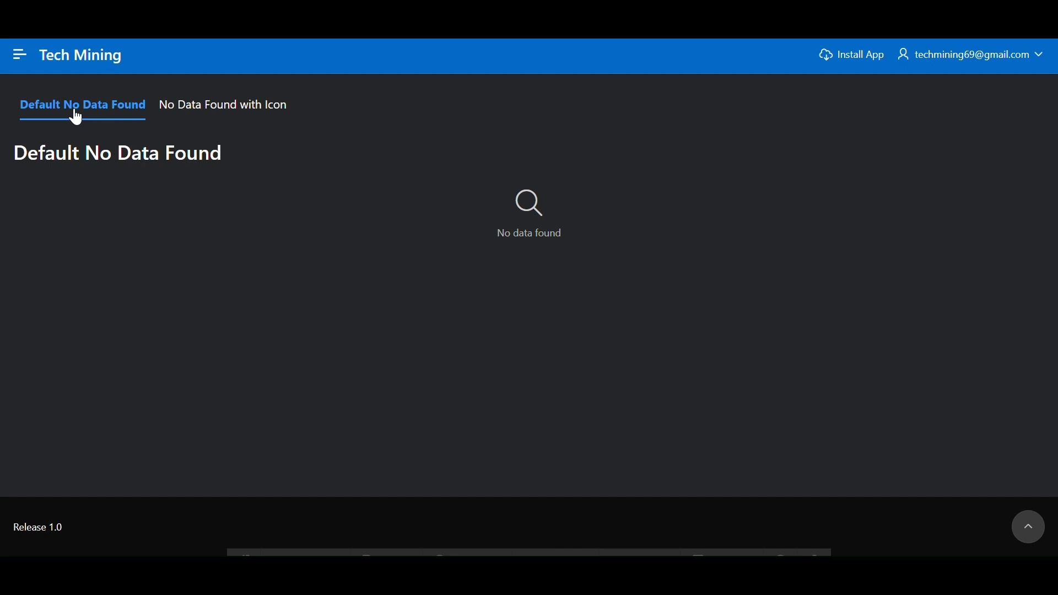
{"action": "mouse_move", "coordinate": [501, 235]}
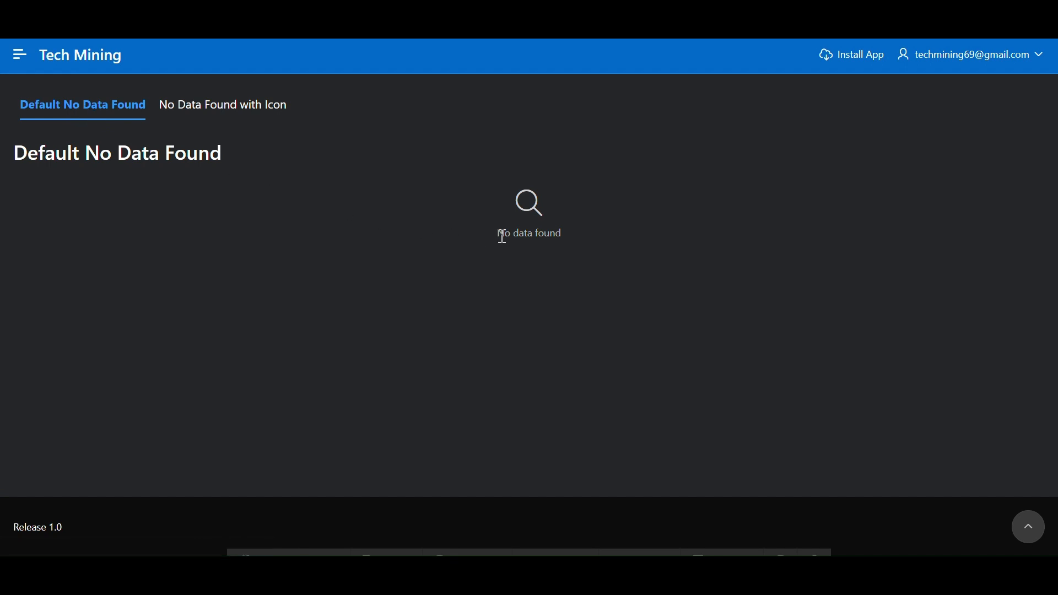
{"action": "mouse_move", "coordinate": [550, 252]}
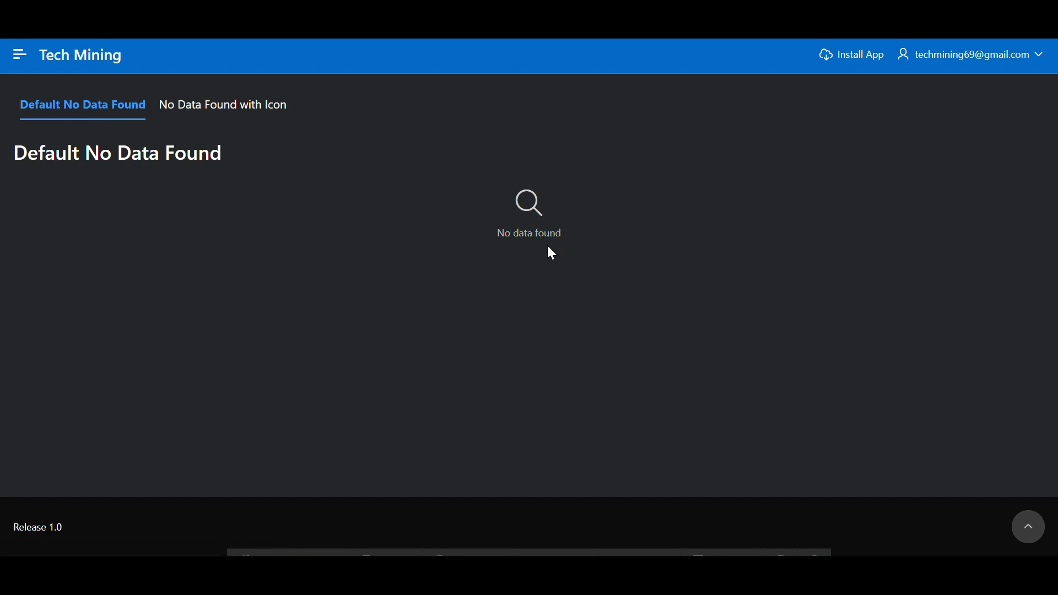
{"action": "mouse_move", "coordinate": [527, 218]}
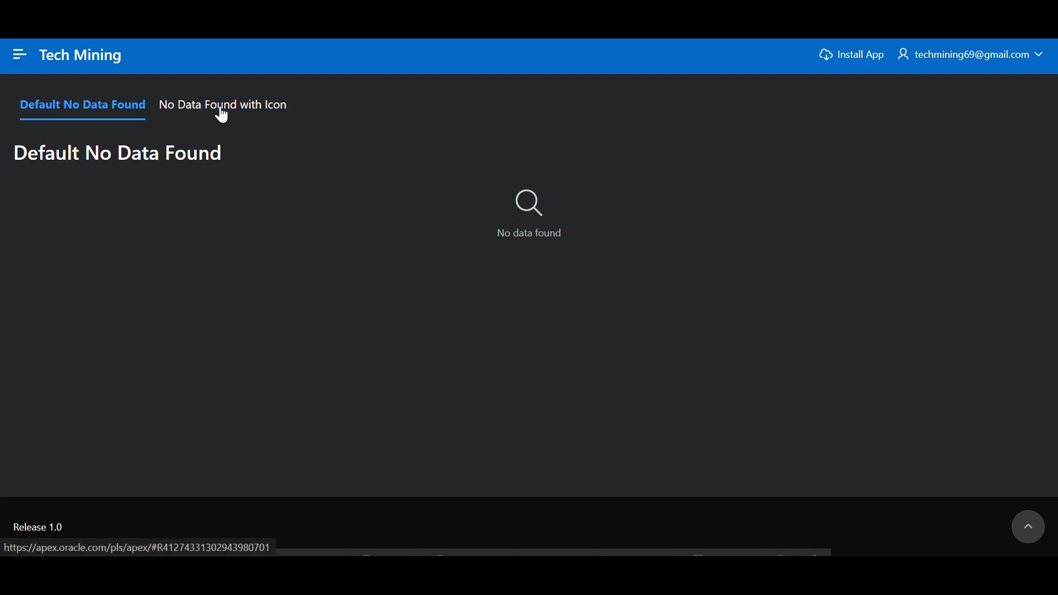
{"action": "left_click", "coordinate": [222, 105]}
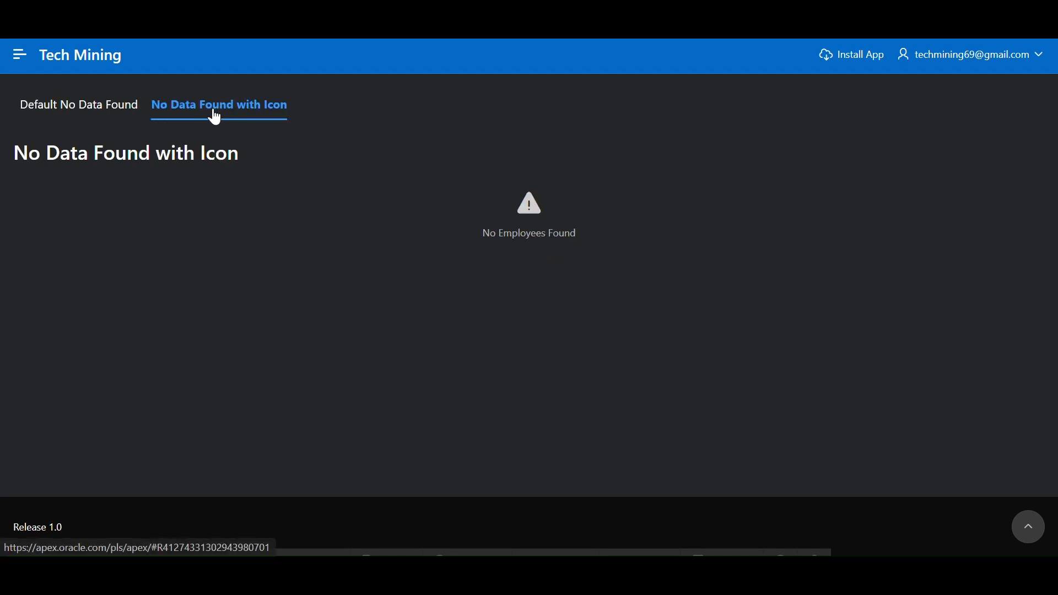
{"action": "double_click", "coordinate": [91, 153]}
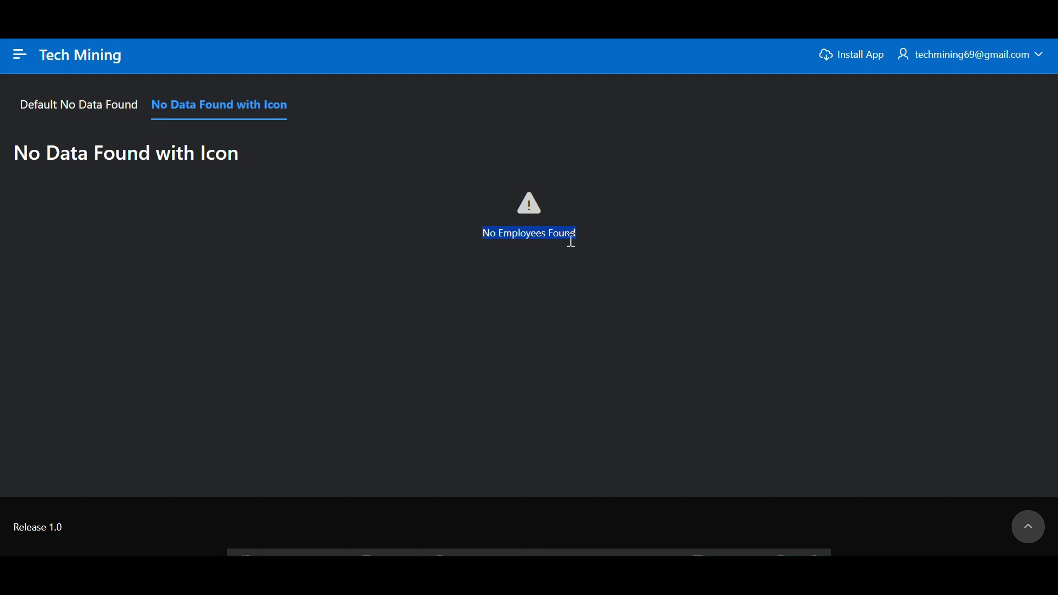
{"action": "left_click", "coordinate": [539, 223]}
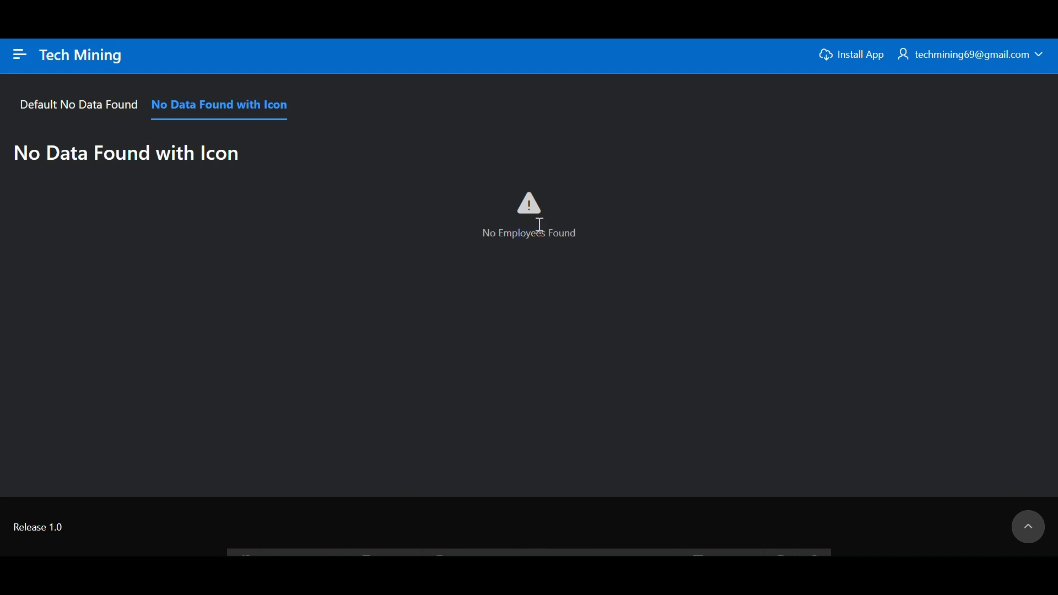
{"action": "mouse_move", "coordinate": [538, 220]}
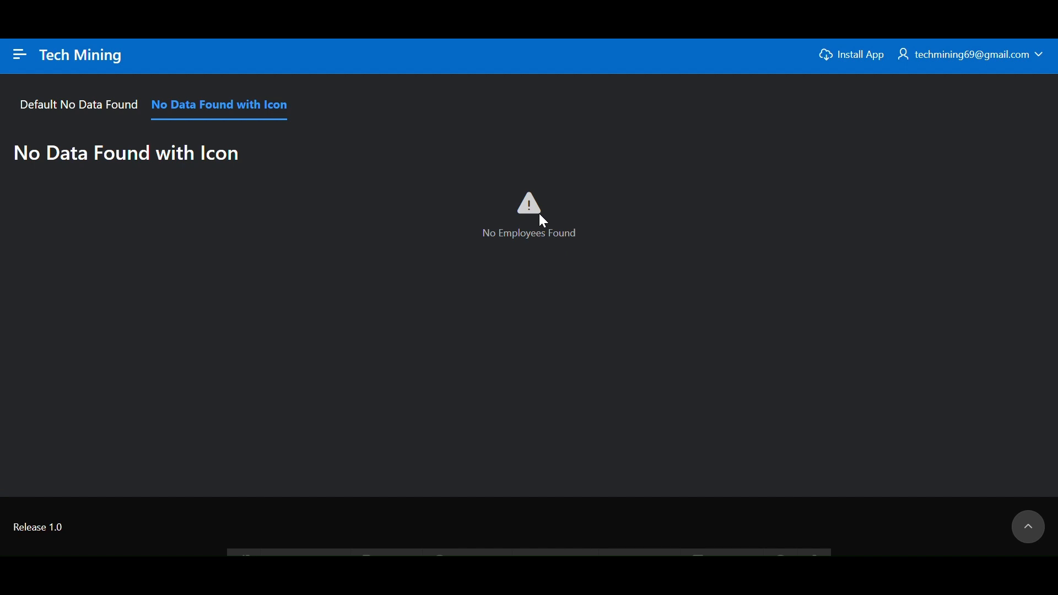
{"action": "mouse_move", "coordinate": [569, 215]}
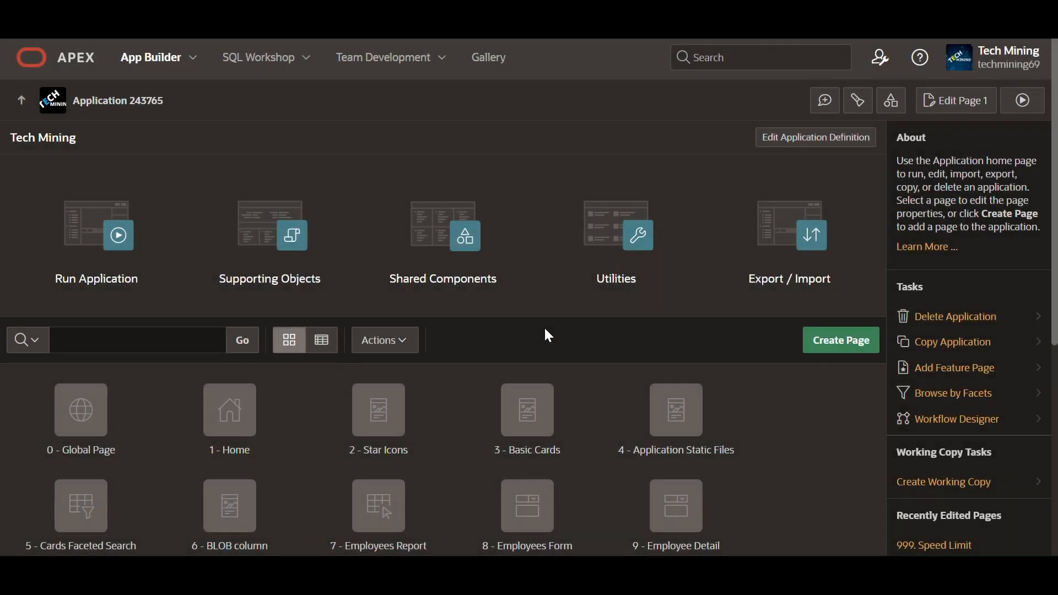
- Open the SQL Workshop Object Browser and expand the Tables list
{"action": "left_click", "coordinate": [259, 57]}
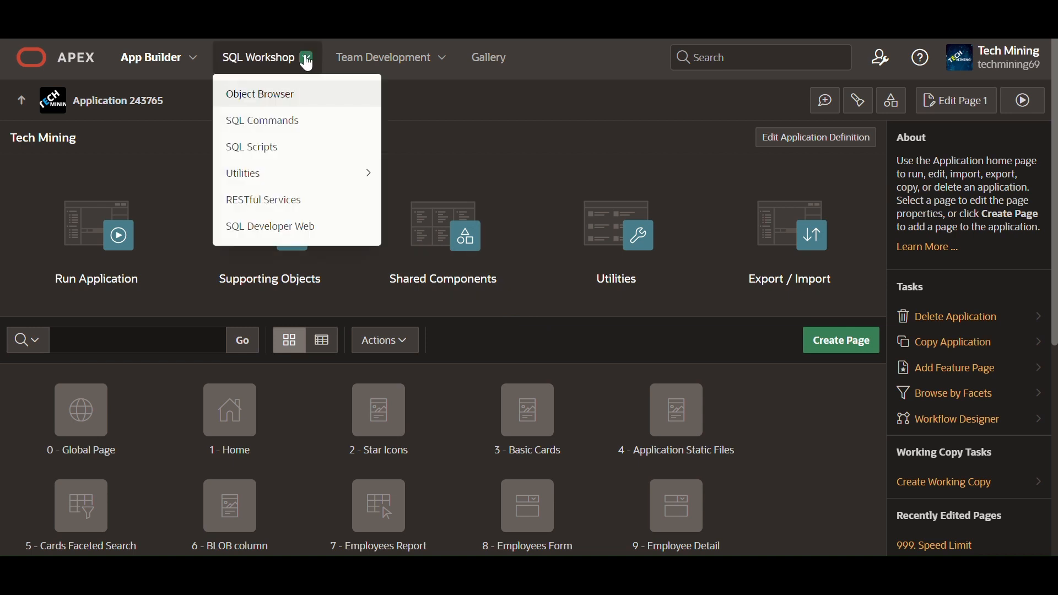
{"action": "left_click", "coordinate": [263, 101]}
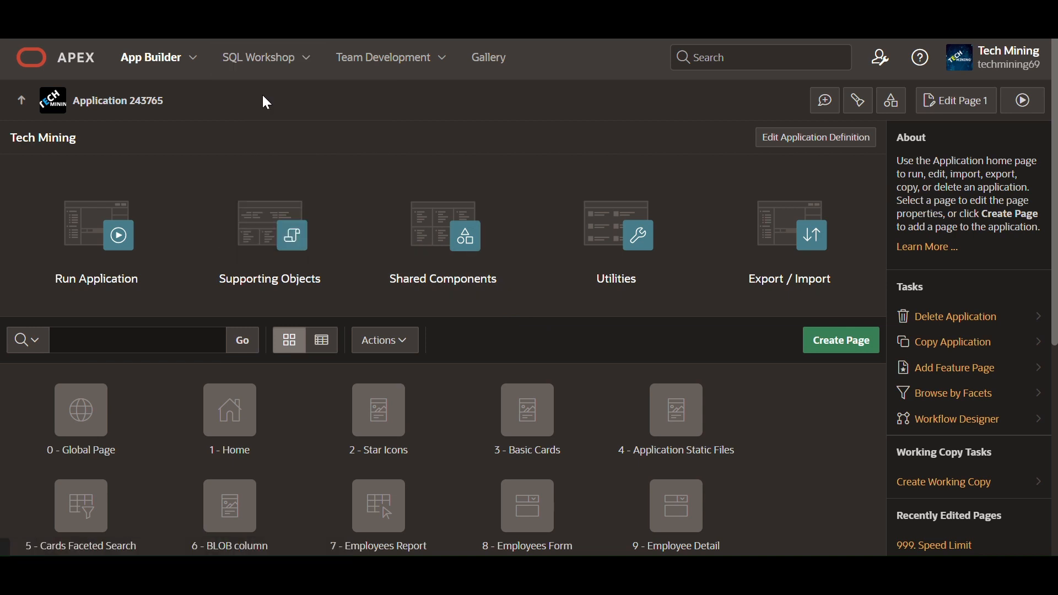
{"action": "left_click", "coordinate": [258, 57]}
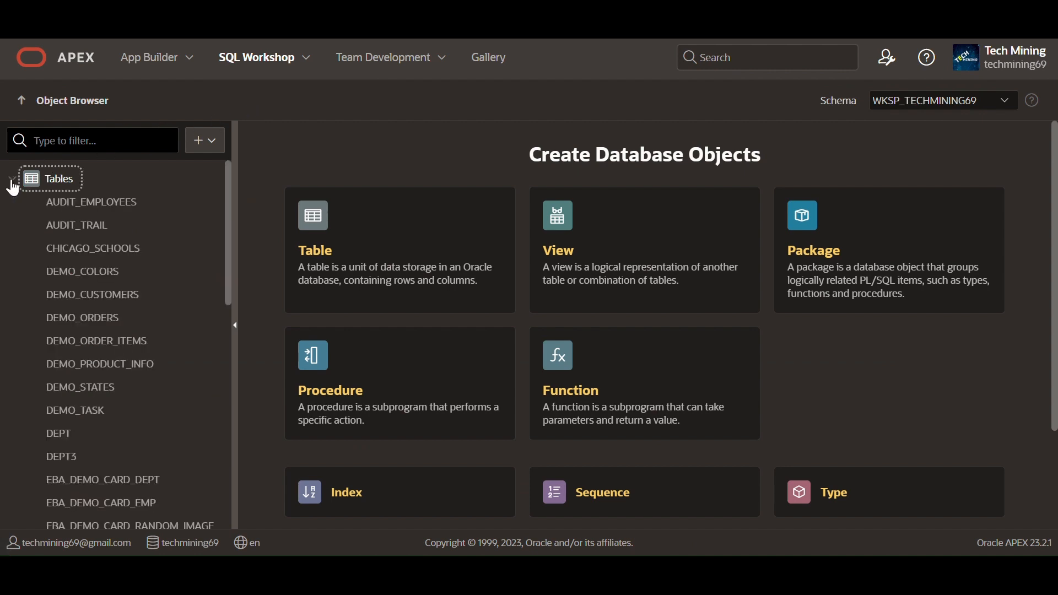
{"action": "scroll", "scroll_direction": "down", "scroll_amount": 3}
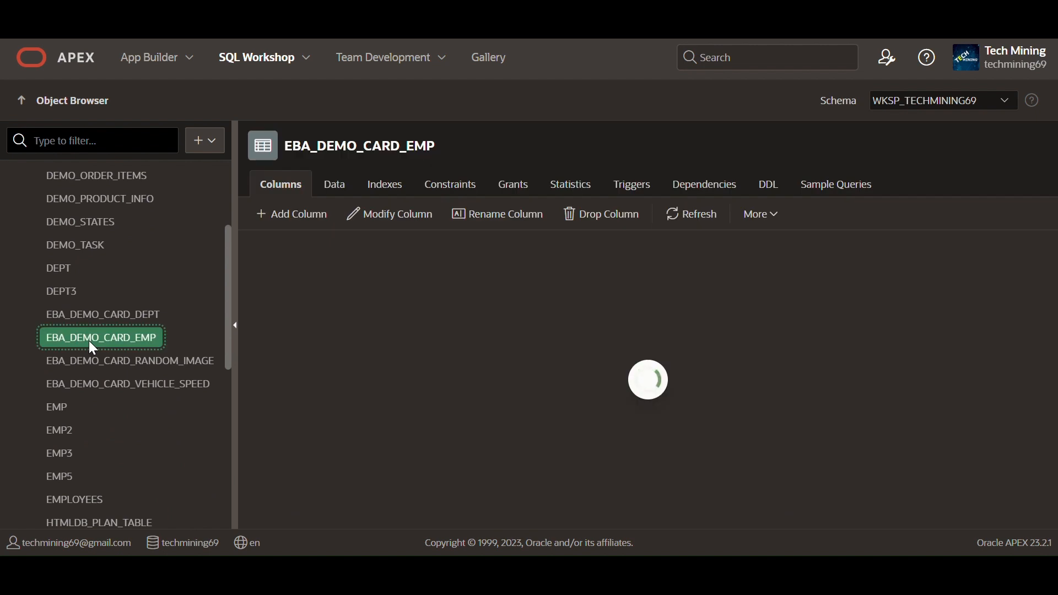
- Review EBA_DEMO_CARD_EMP's 13 columns, then switch to its data
{"action": "left_click", "coordinate": [99, 338]}
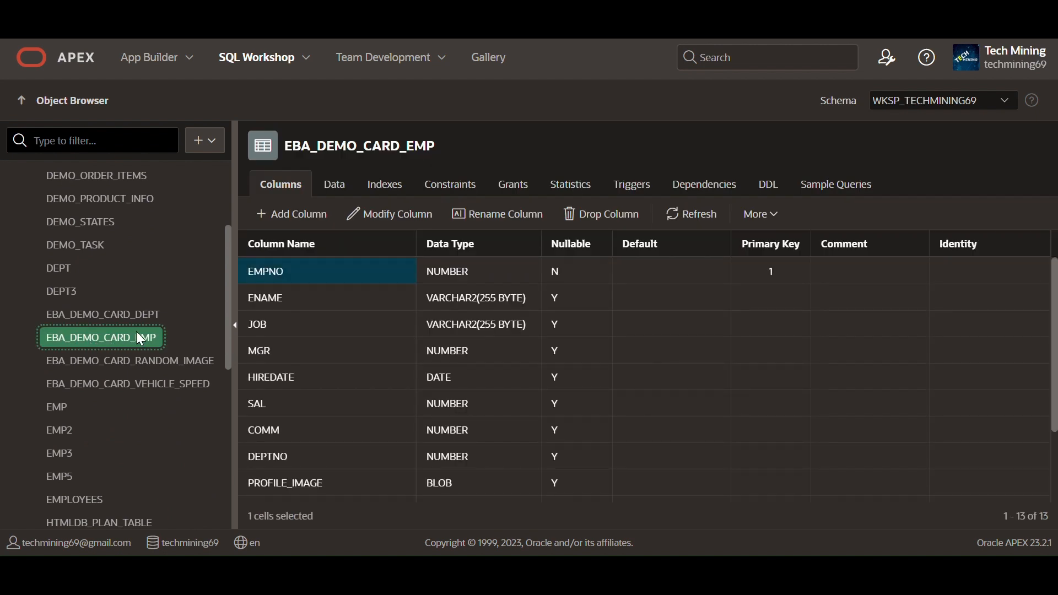
{"action": "mouse_move", "coordinate": [406, 163]}
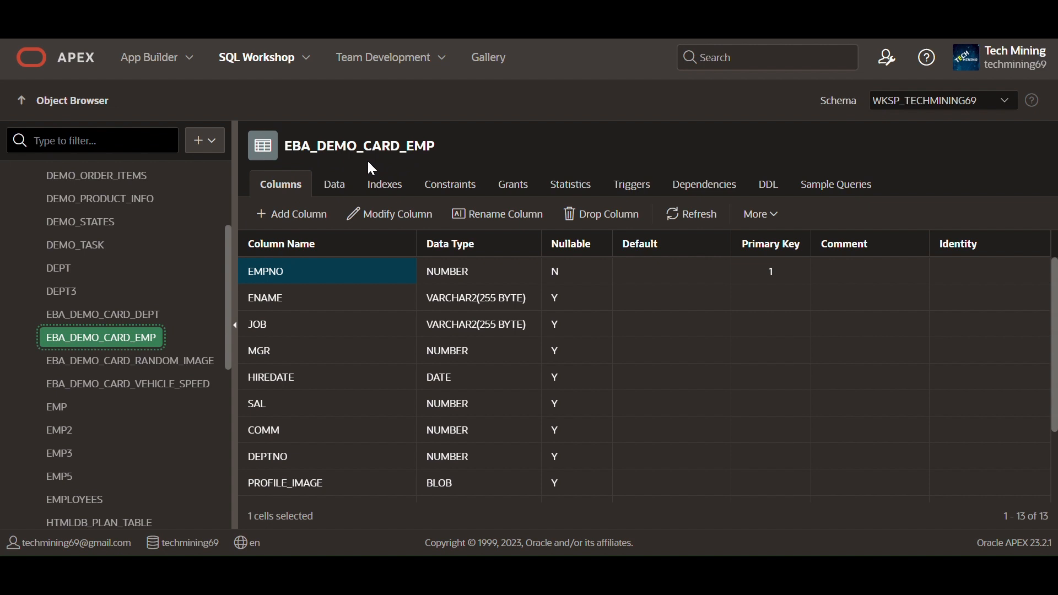
{"action": "mouse_move", "coordinate": [306, 257]}
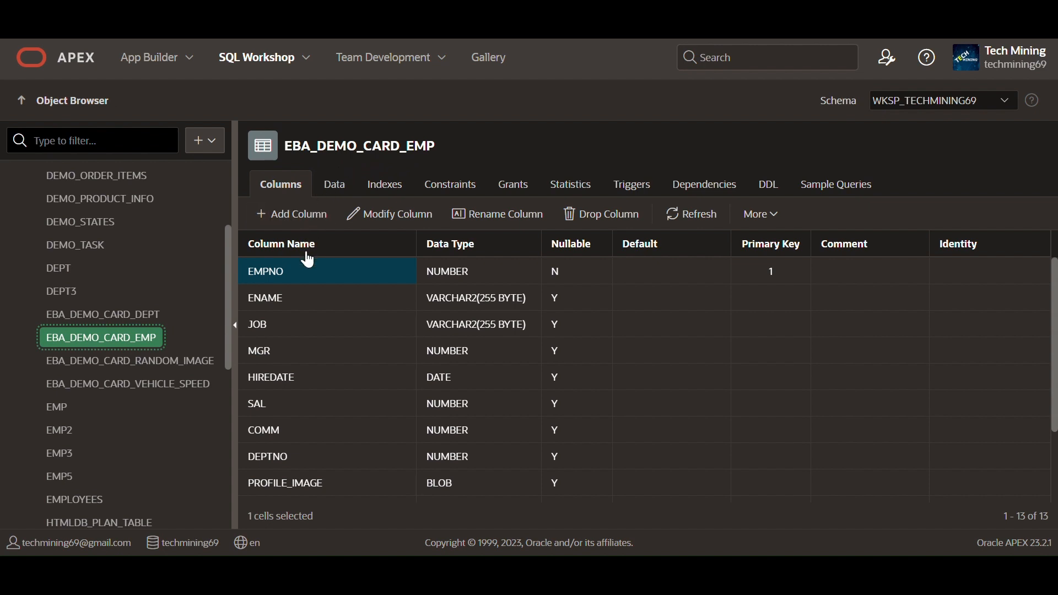
{"action": "mouse_move", "coordinate": [320, 451]}
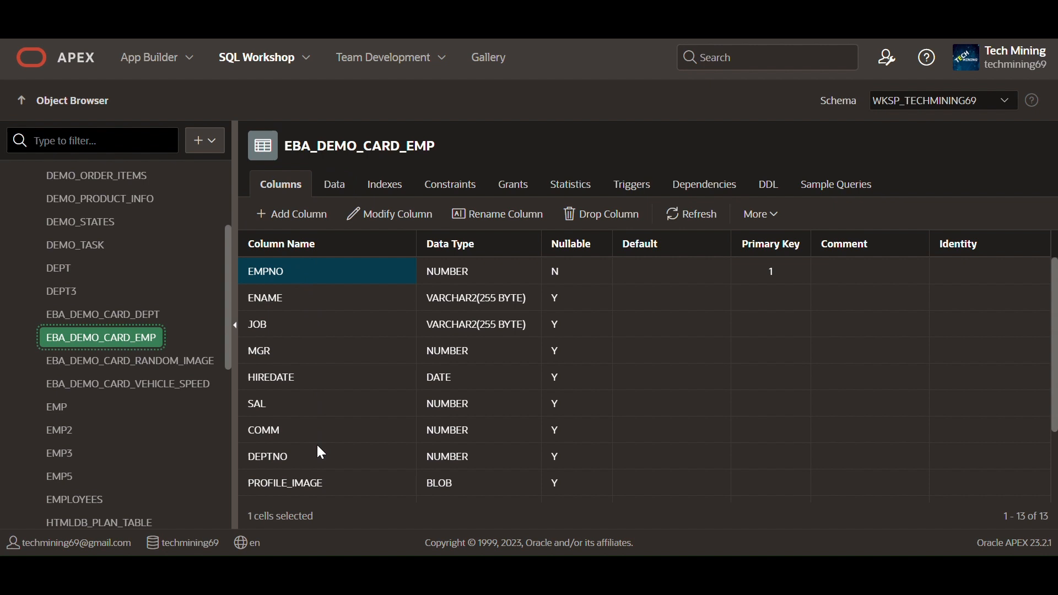
{"action": "scroll", "scroll_direction": "down", "scroll_amount": 3}
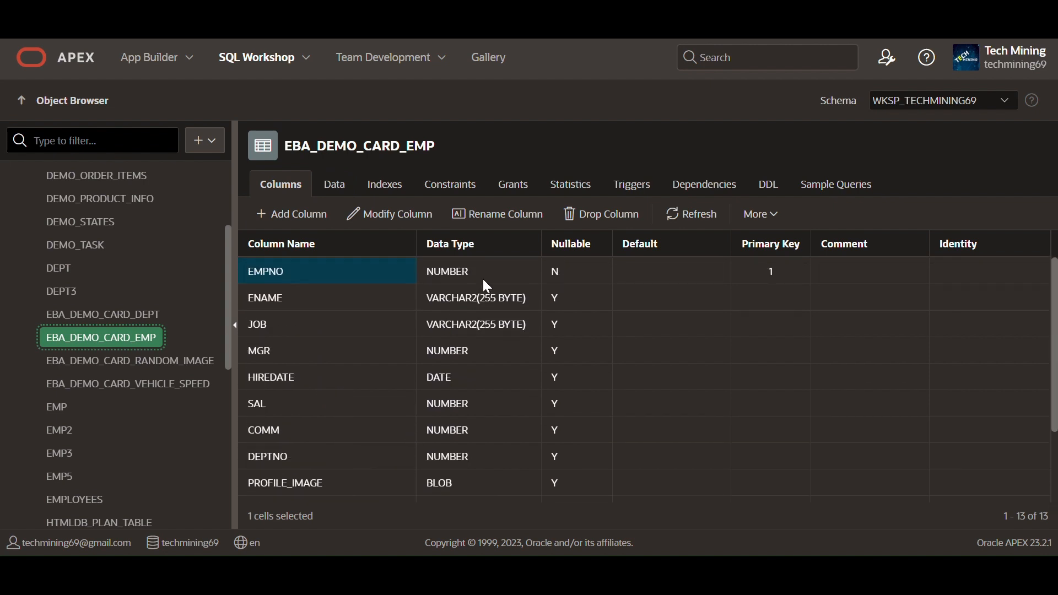
{"action": "scroll", "scroll_direction": "down", "scroll_amount": 3}
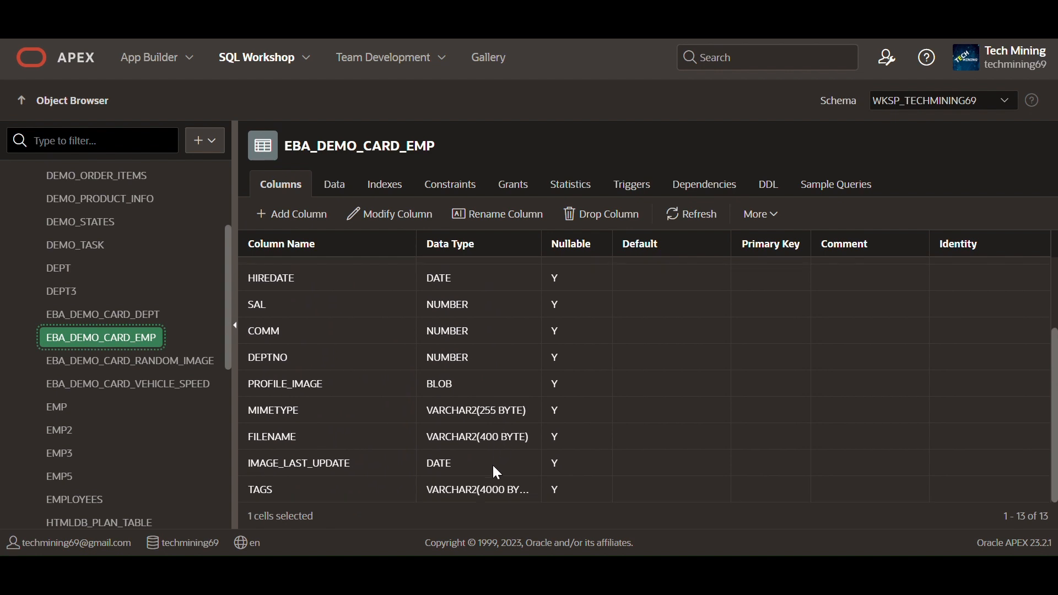
{"action": "mouse_move", "coordinate": [550, 487]}
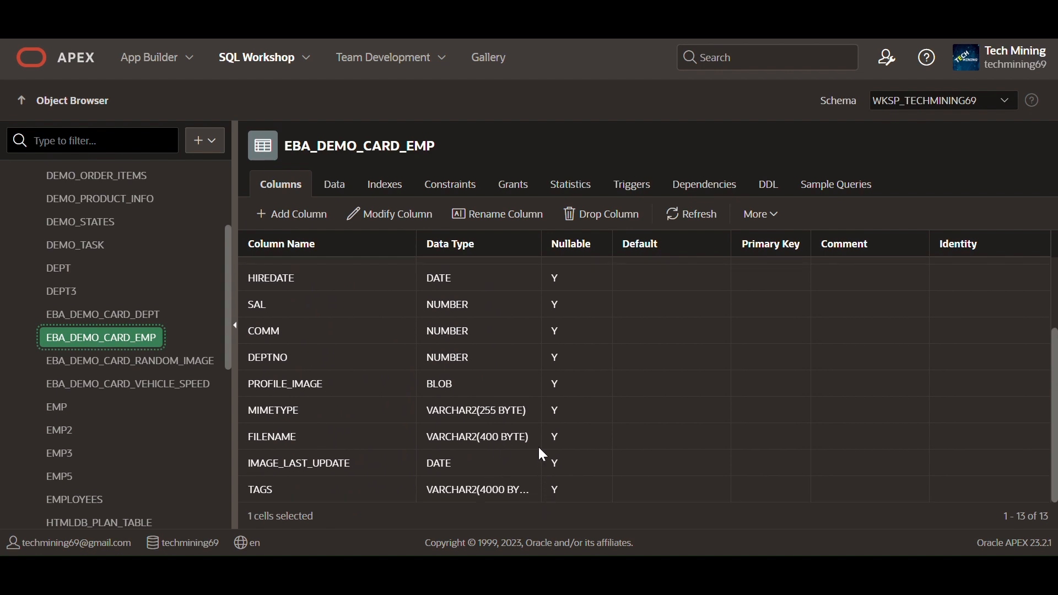
{"action": "left_click", "coordinate": [333, 184]}
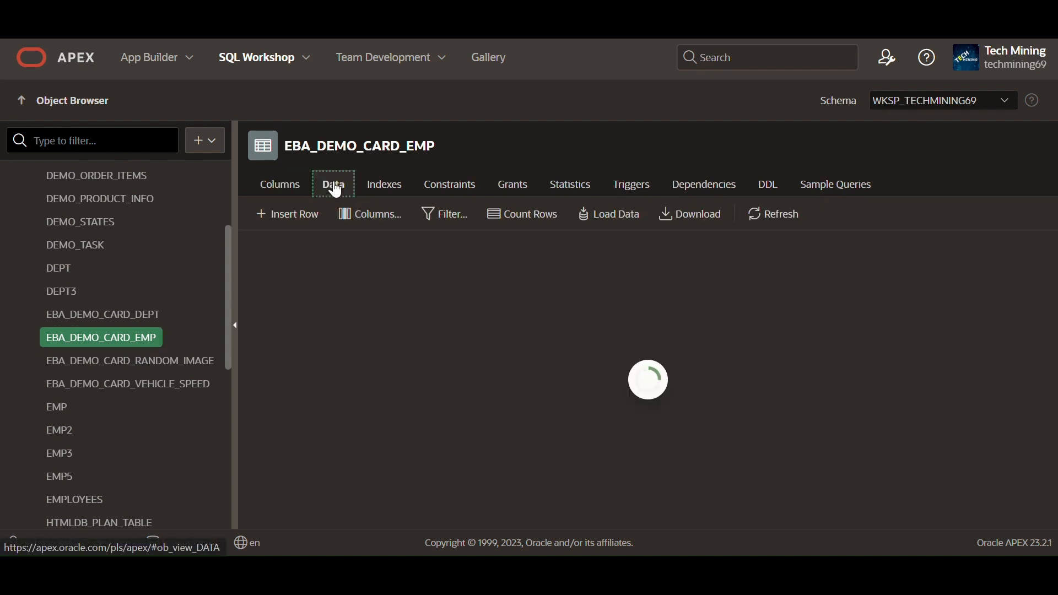
- Display EBA_DEMO_CARD_EMP's employee rows, starting with KING, BLAKE and THEA
{"action": "left_click", "coordinate": [331, 184]}
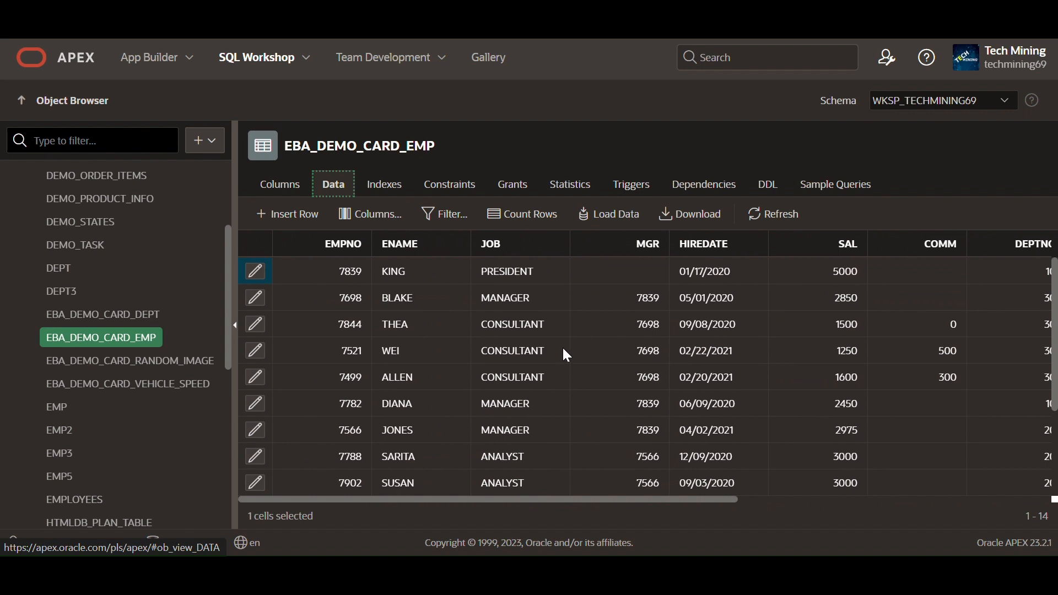
{"action": "mouse_move", "coordinate": [407, 277]}
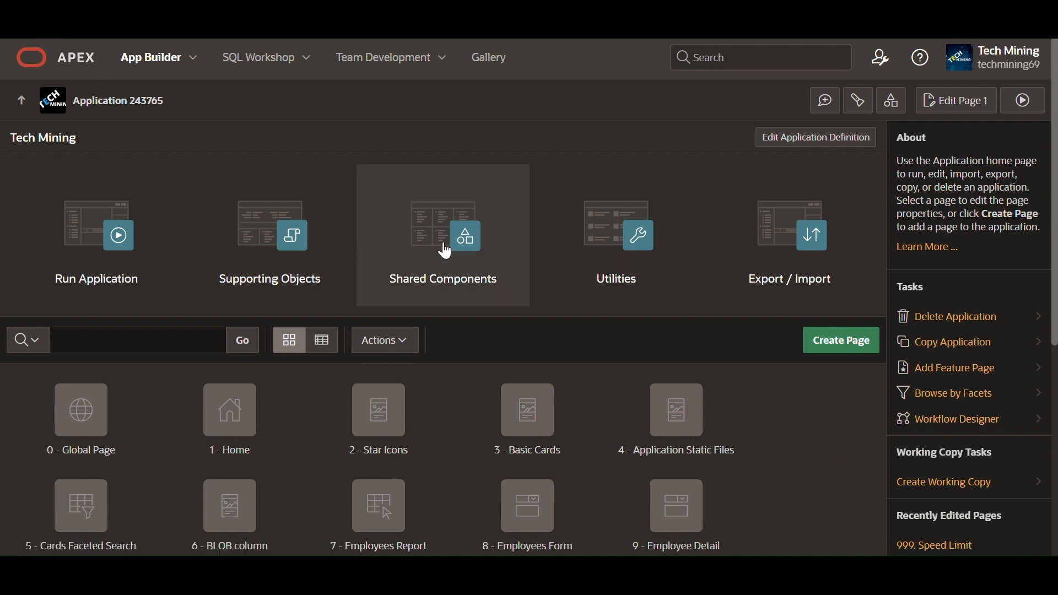
- Name the new cards page 'No Data Found' with EBA_DEMO_CARD_EMP as its source table
{"action": "left_click", "coordinate": [840, 339]}
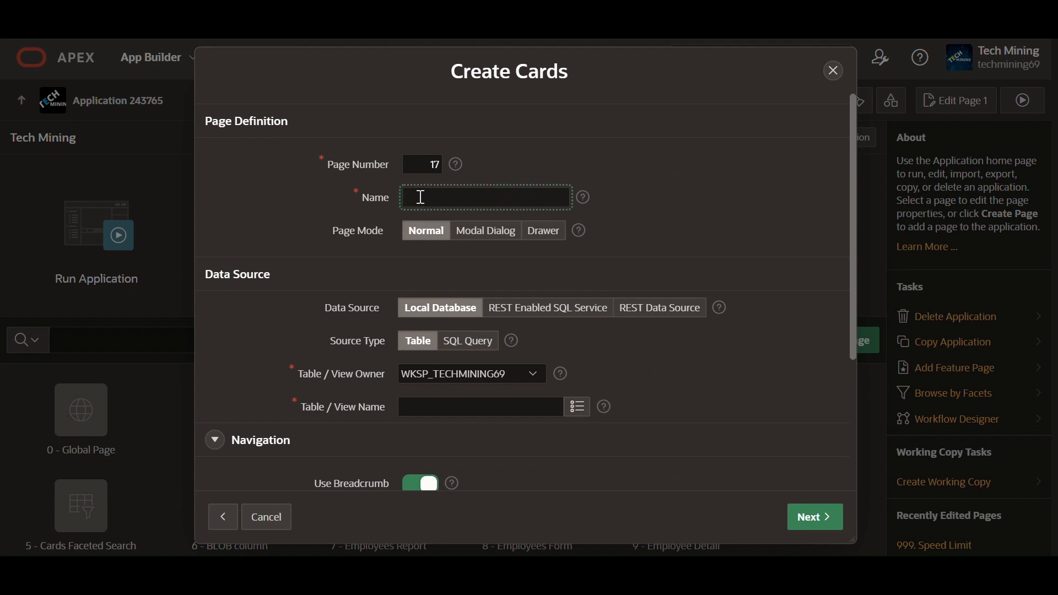
{"action": "type", "text": "No Data Found"}
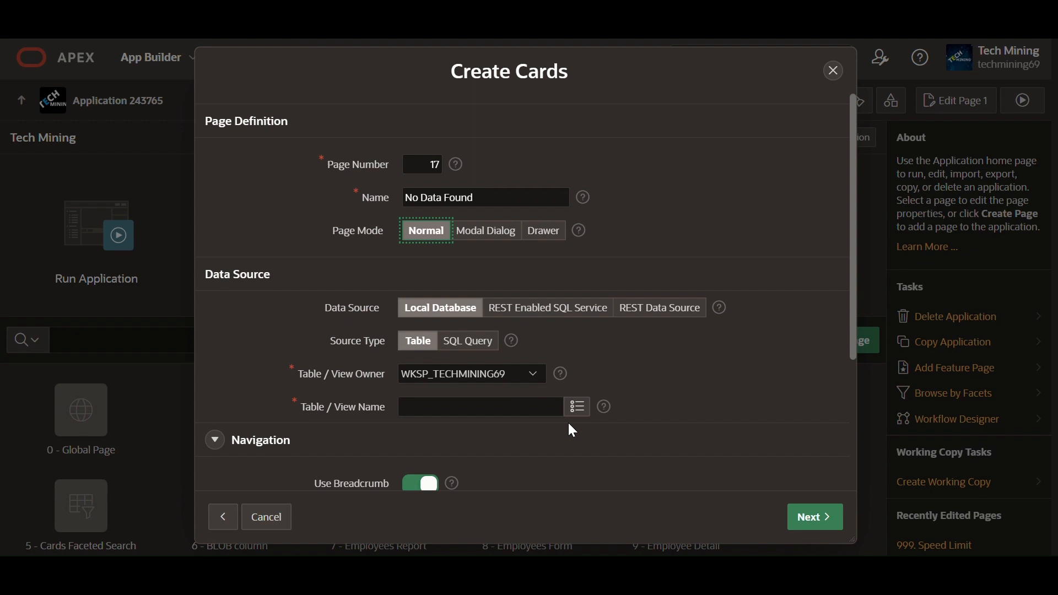
{"action": "left_click", "coordinate": [576, 406]}
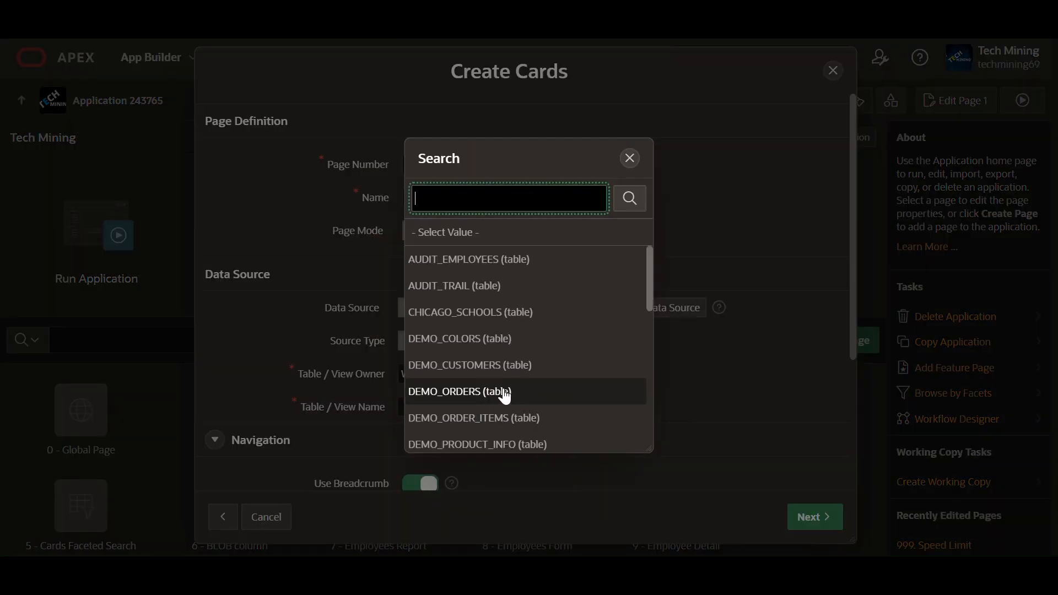
{"action": "scroll", "scroll_direction": "down", "scroll_amount": 3}
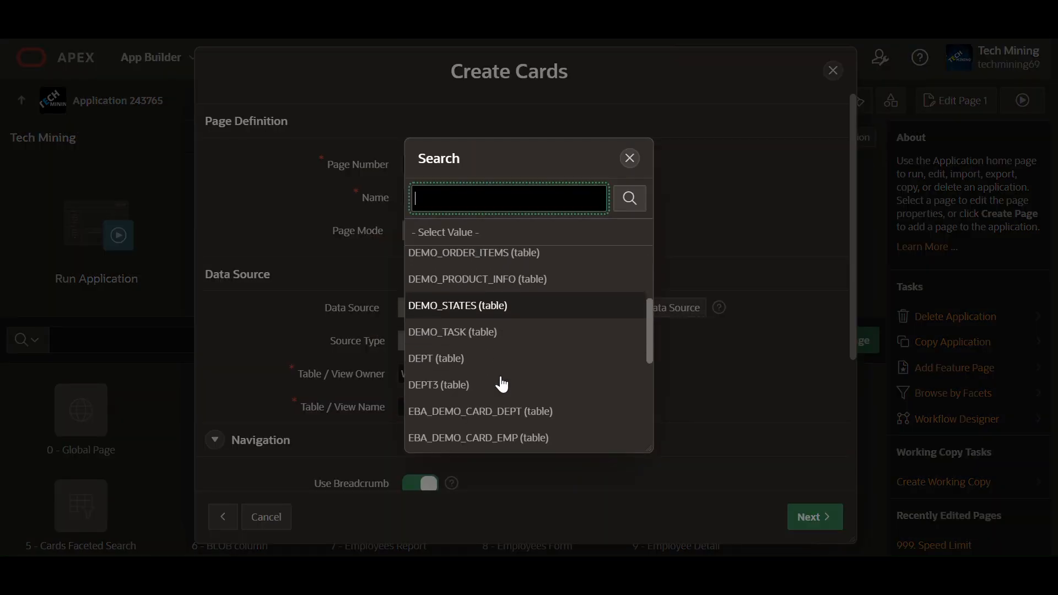
{"action": "left_click", "coordinate": [478, 437]}
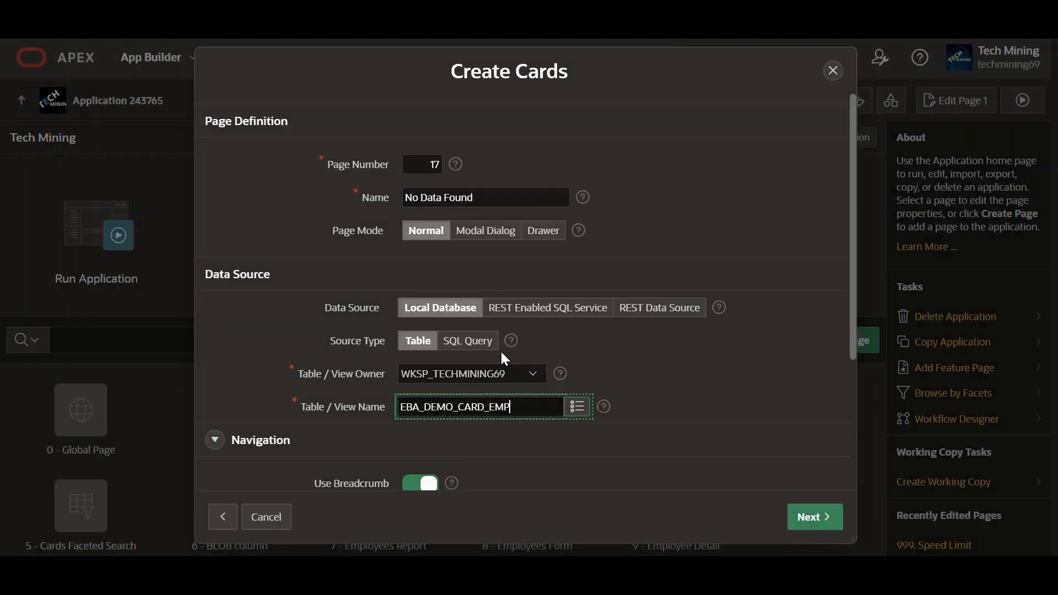
{"action": "mouse_move", "coordinate": [493, 425]}
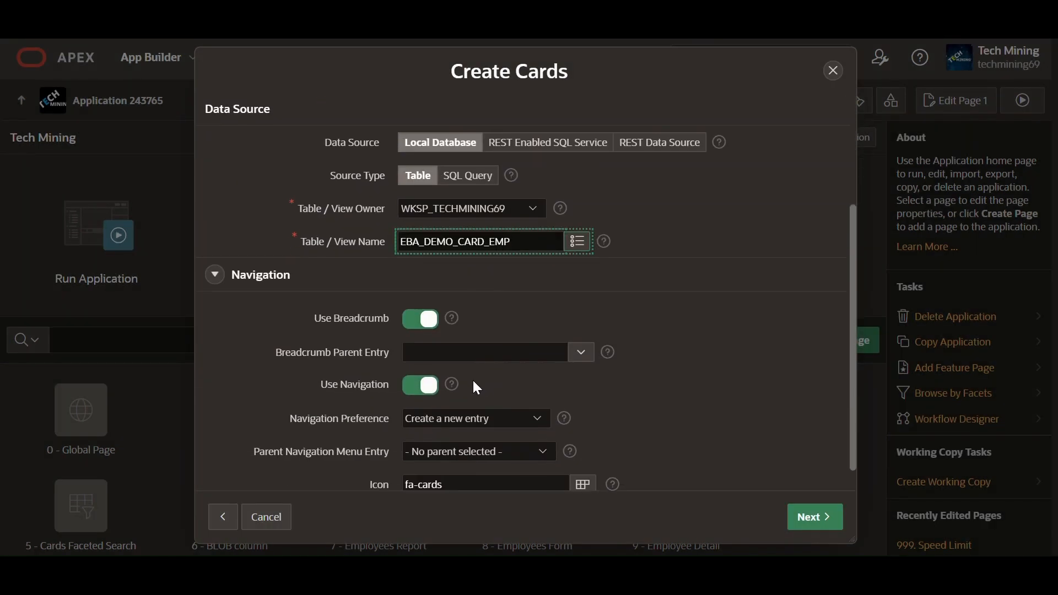
- Set Home as the parent navigation menu entry and continue to Cards Layout
{"action": "left_click", "coordinate": [420, 319]}
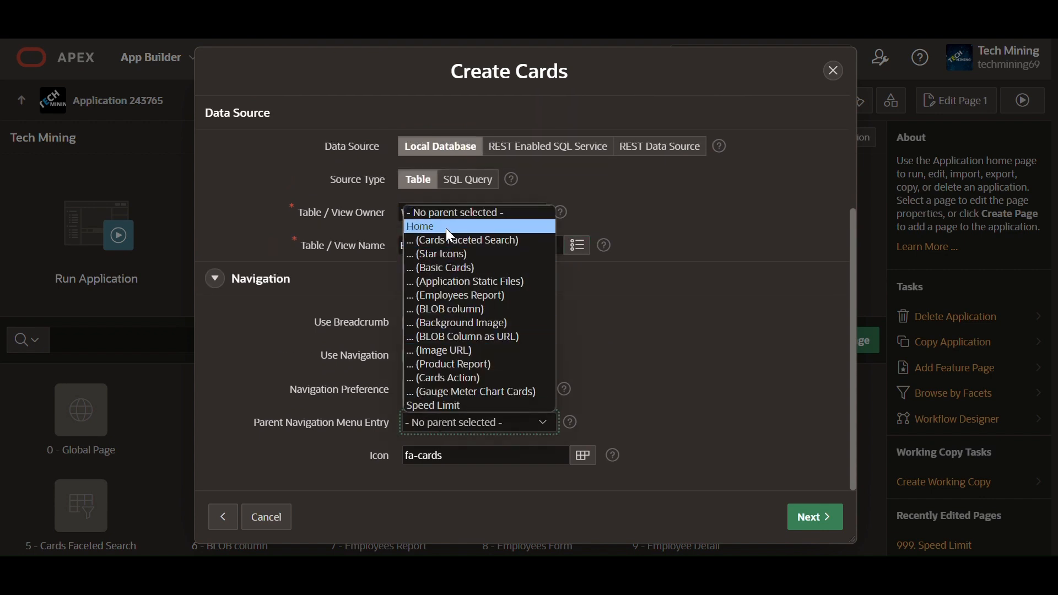
{"action": "left_click", "coordinate": [420, 225]}
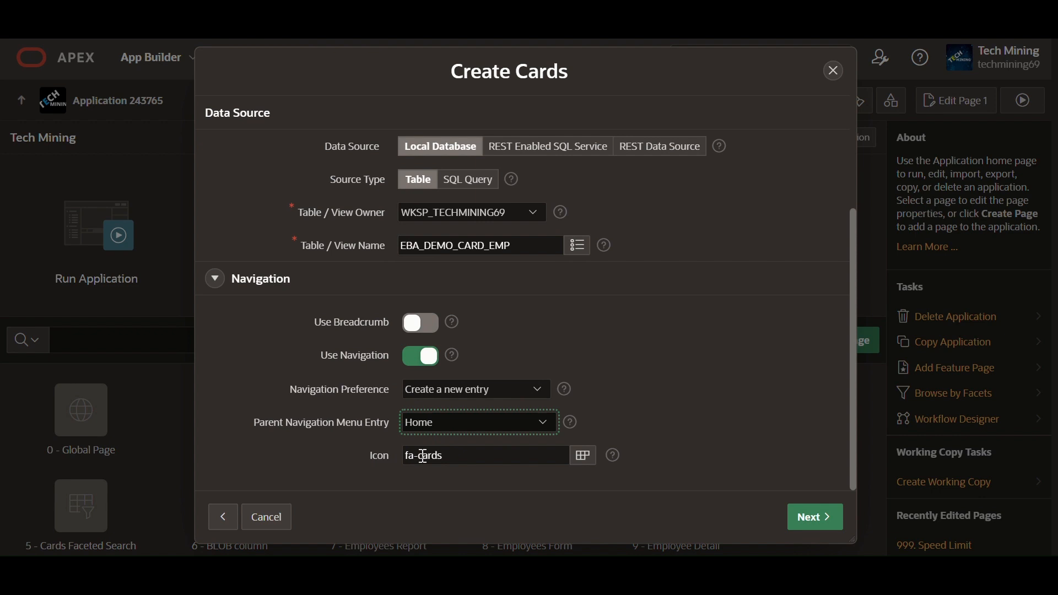
{"action": "left_click", "coordinate": [814, 516]}
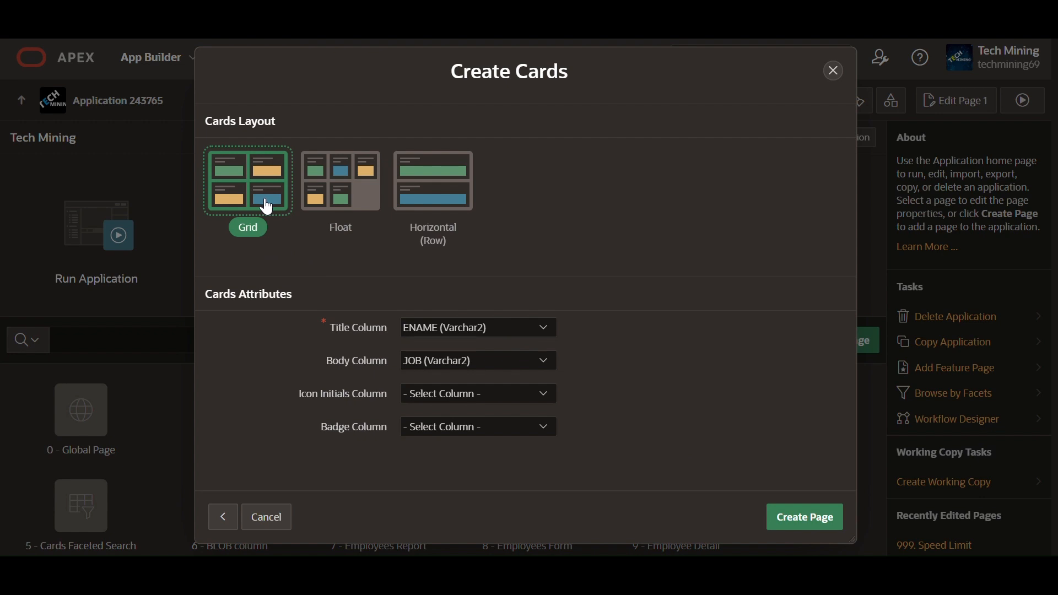
{"action": "mouse_move", "coordinate": [421, 336]}
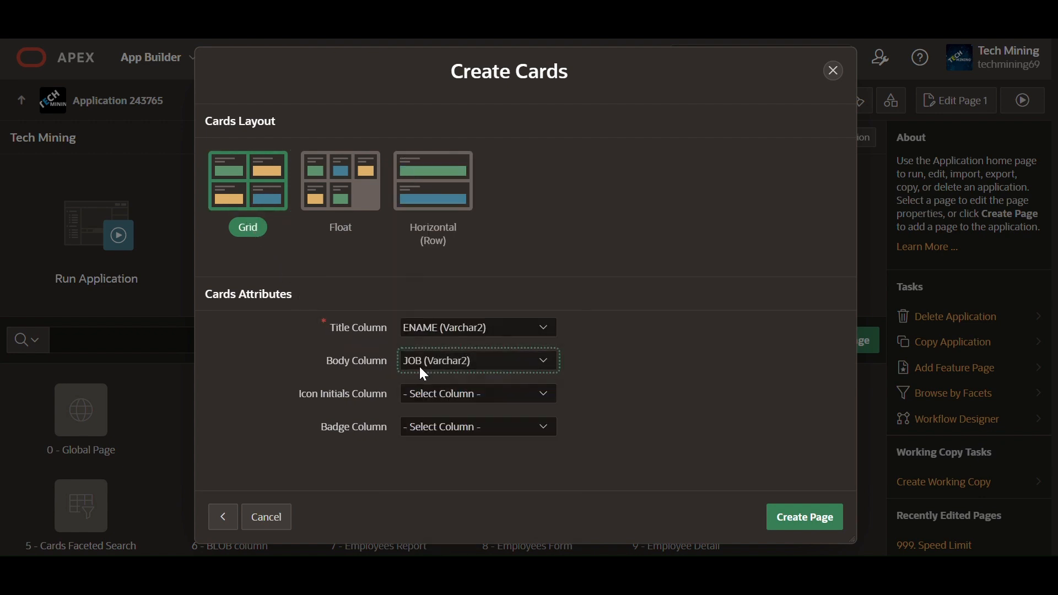
- Create cards page 17 'No Data Found' with Grid layout, ENAME title and JOB body
{"action": "left_click", "coordinate": [803, 517]}
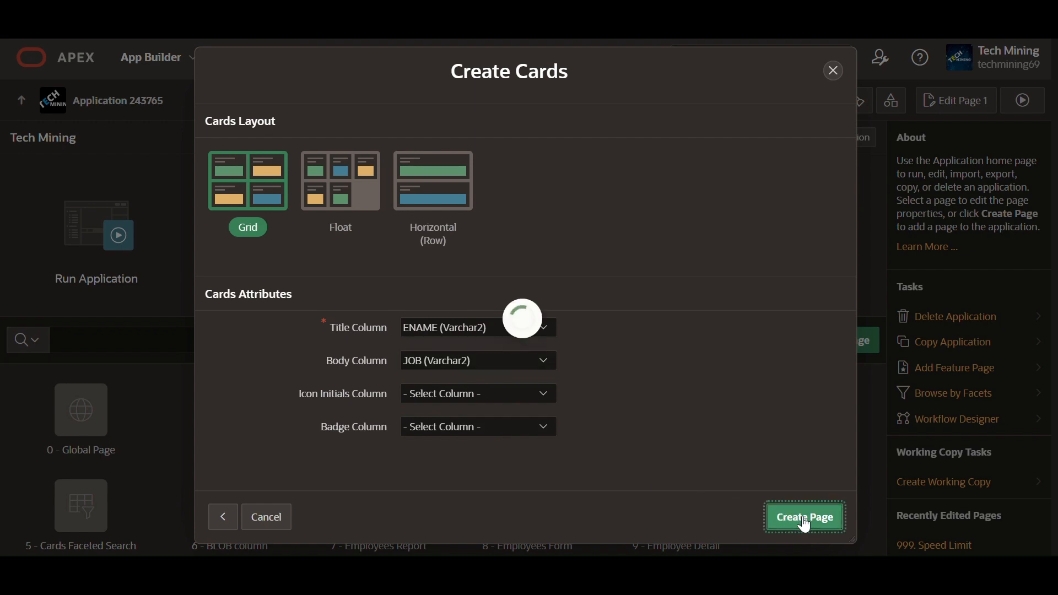
{"action": "left_click", "coordinate": [802, 517]}
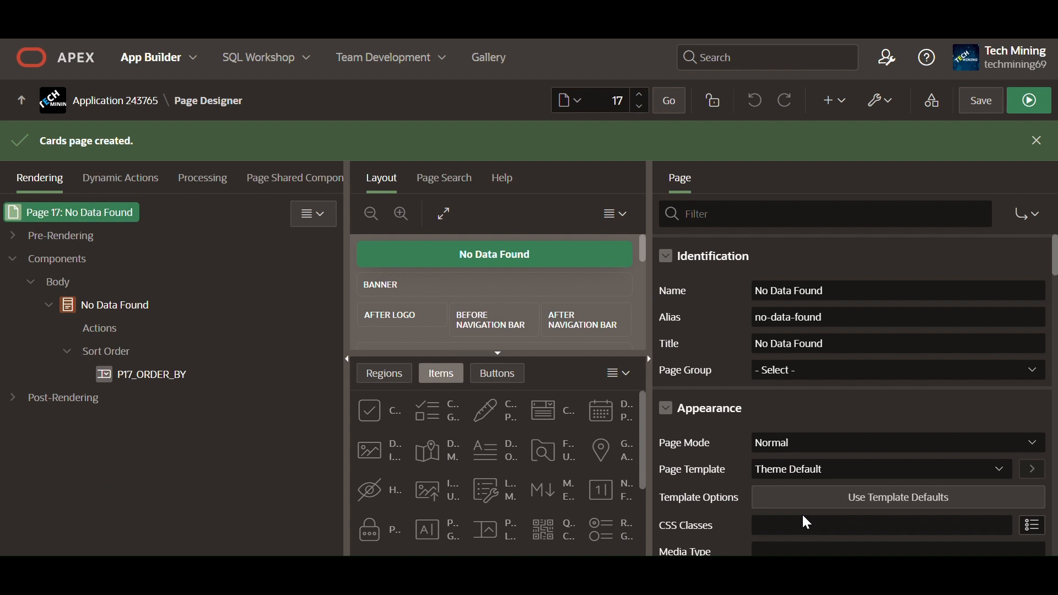
{"action": "mouse_move", "coordinate": [930, 162]}
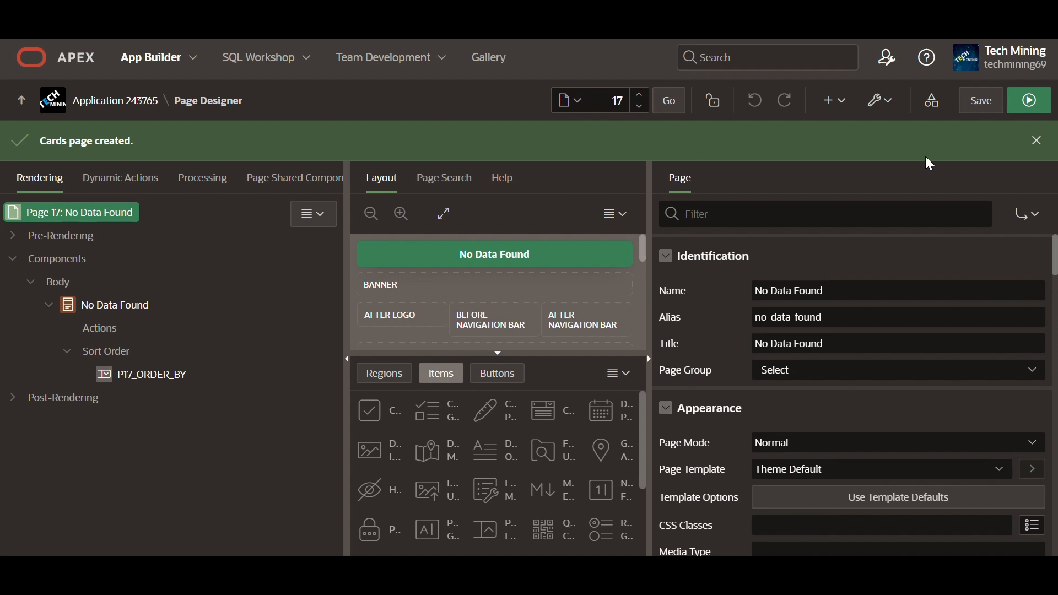
- Retitle the cards region 'Default No Data Found' and set its Where Clause to 1=0
{"action": "left_click", "coordinate": [1037, 140]}
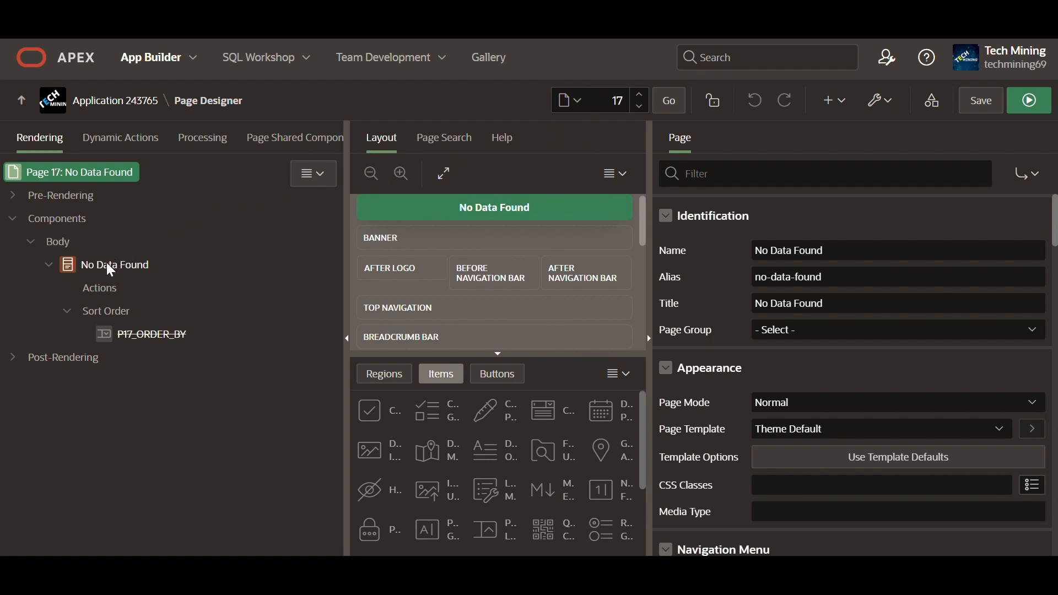
{"action": "left_click", "coordinate": [115, 264]}
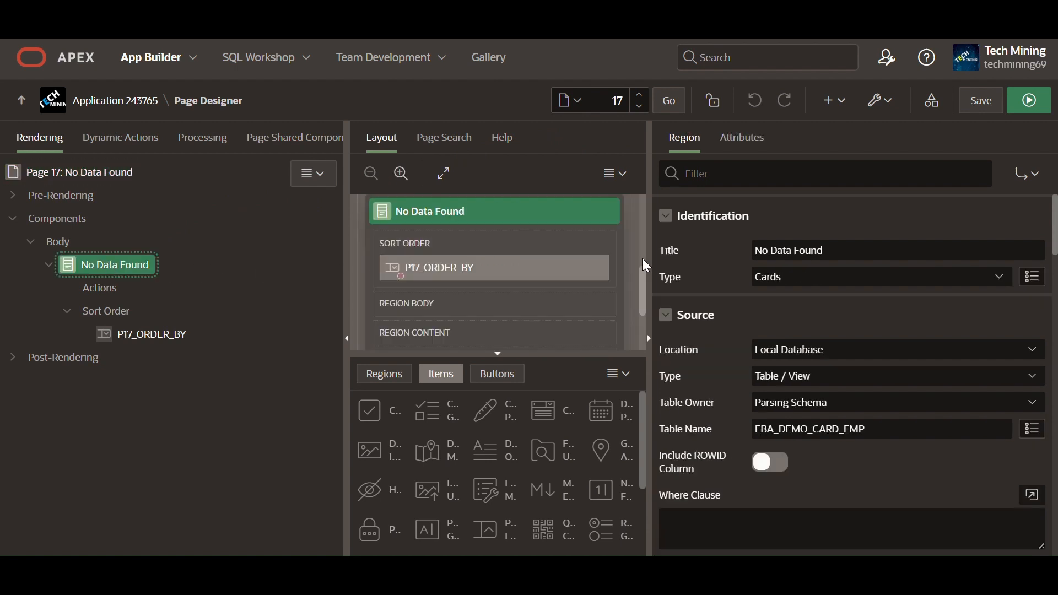
{"action": "left_click", "coordinate": [896, 250]}
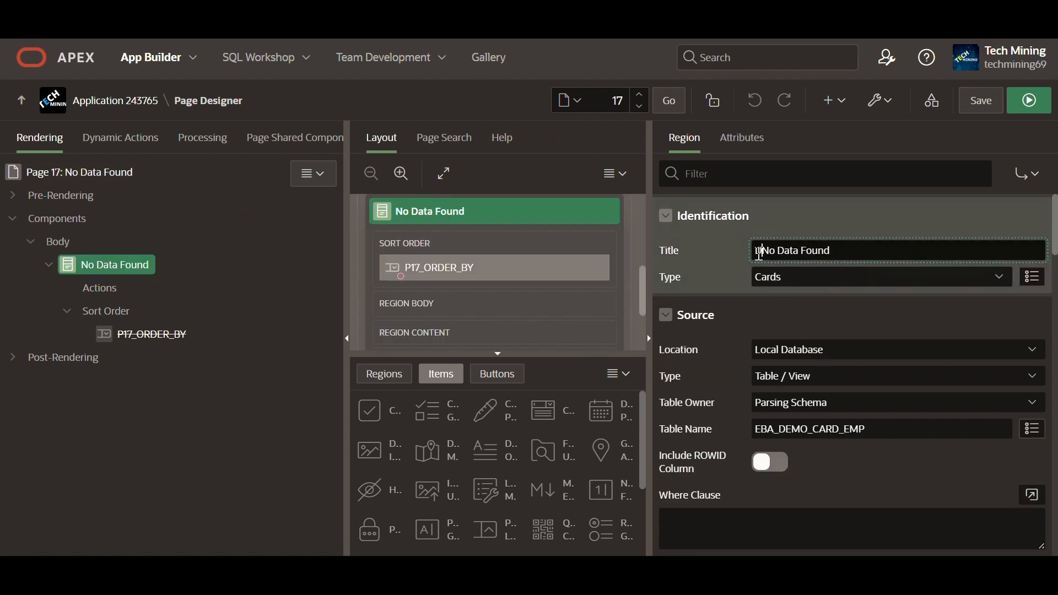
{"action": "type", "text": "Defau"}
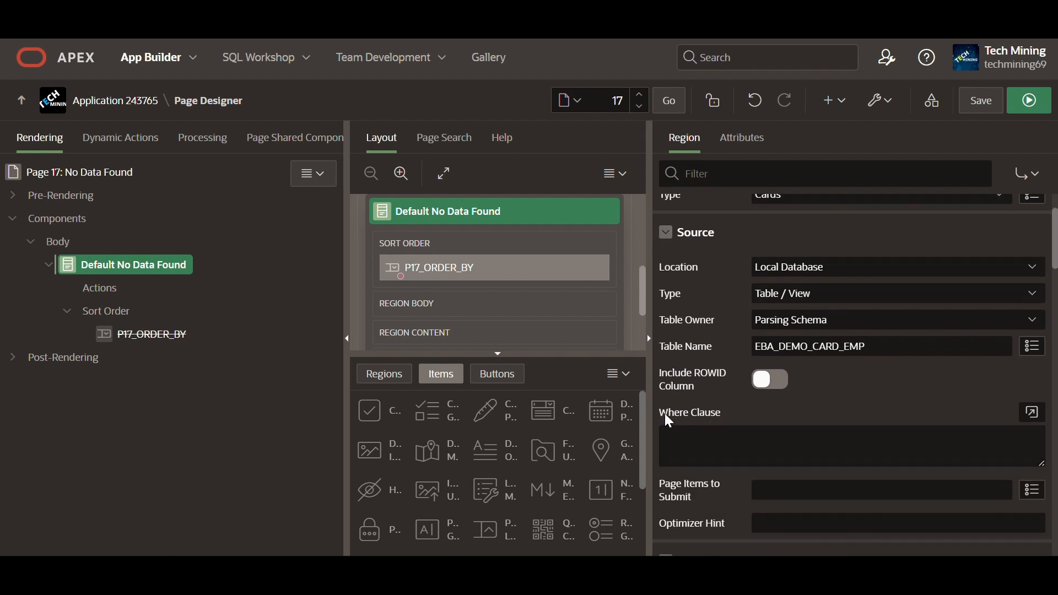
{"action": "type", "text": "1=0"}
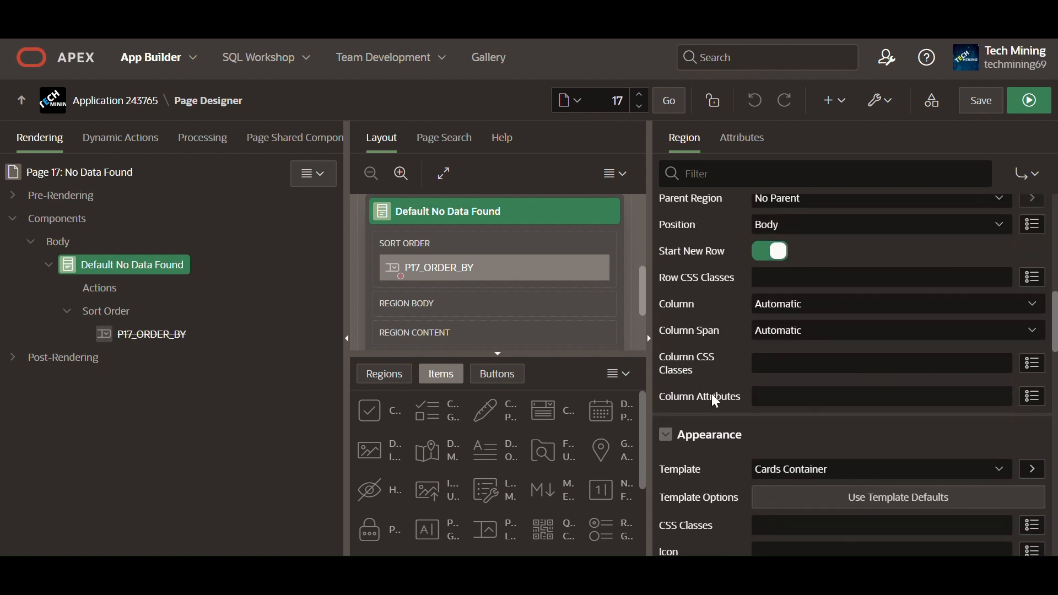
- Set the region's Header Text to '<h2>Default No Data Found</h2>'
{"action": "scroll", "scroll_direction": "down", "scroll_amount": 3}
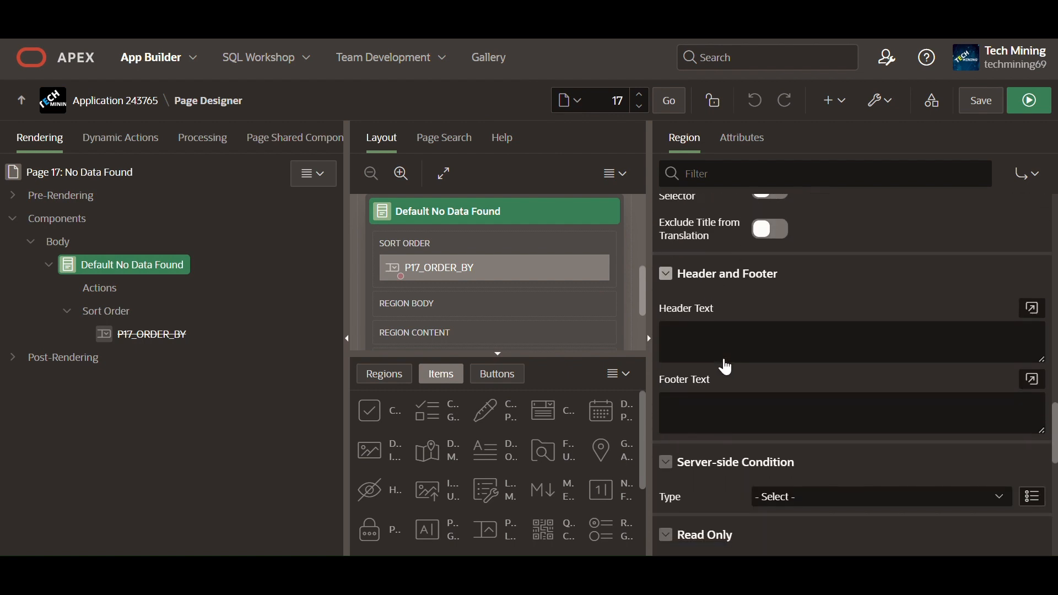
{"action": "left_click", "coordinate": [851, 340]}
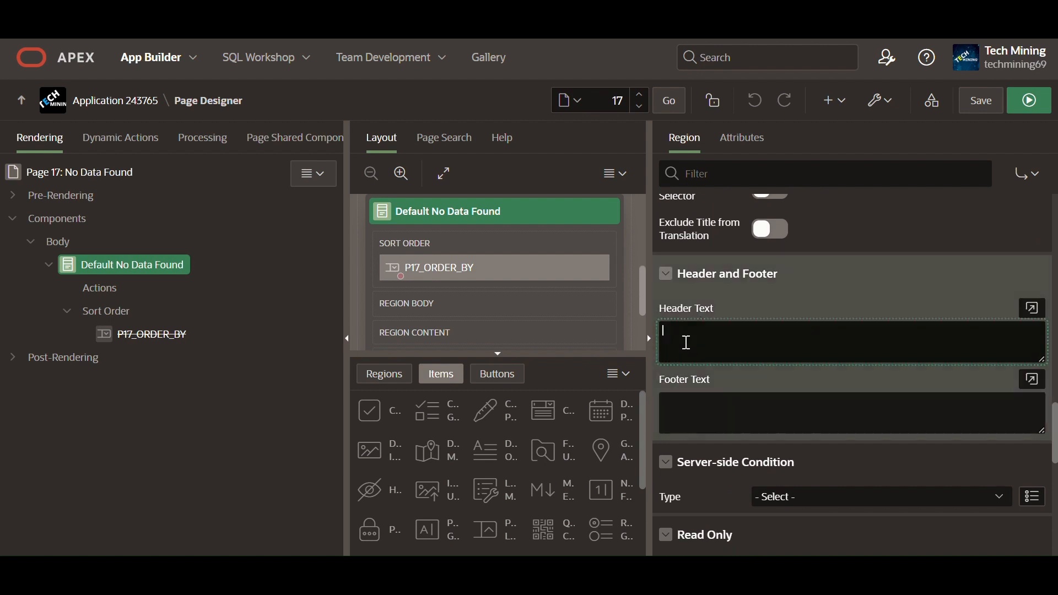
{"action": "type", "text": "<h2>Default_No Data Found</h2>"}
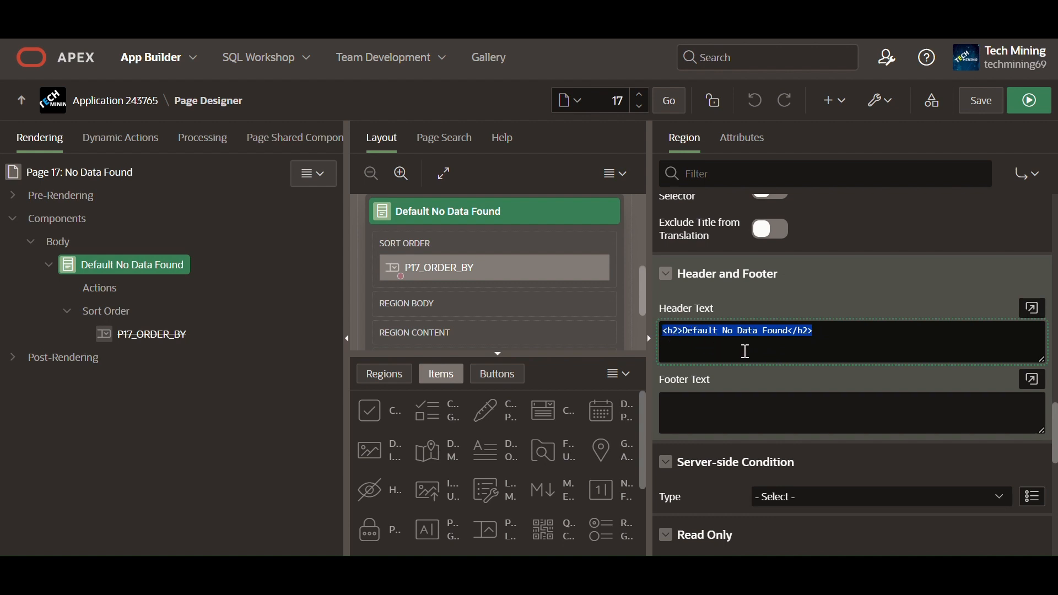
{"action": "left_click", "coordinate": [813, 331]}
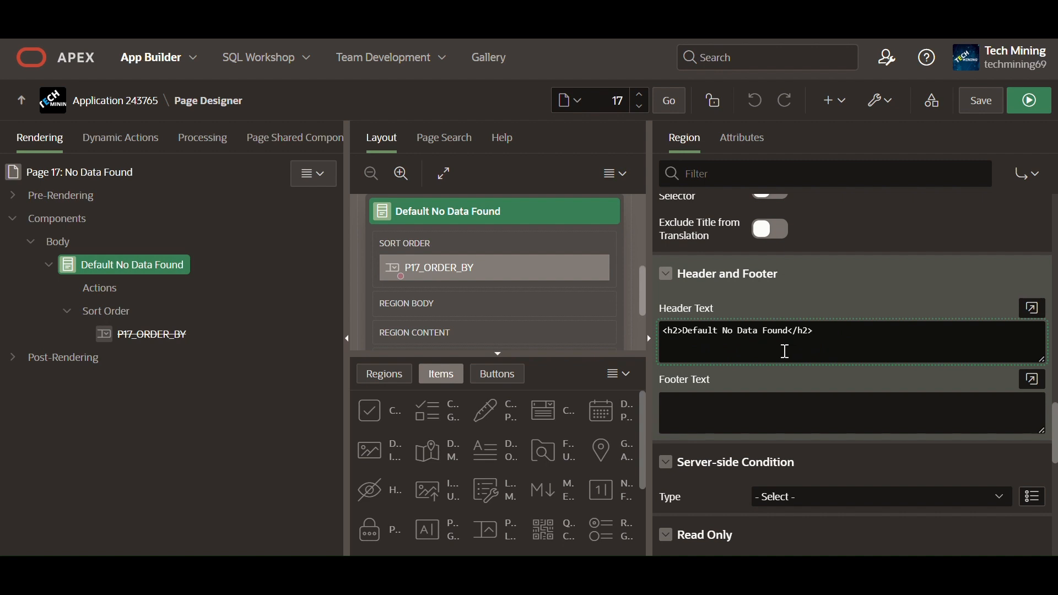
{"action": "left_click", "coordinate": [818, 331]}
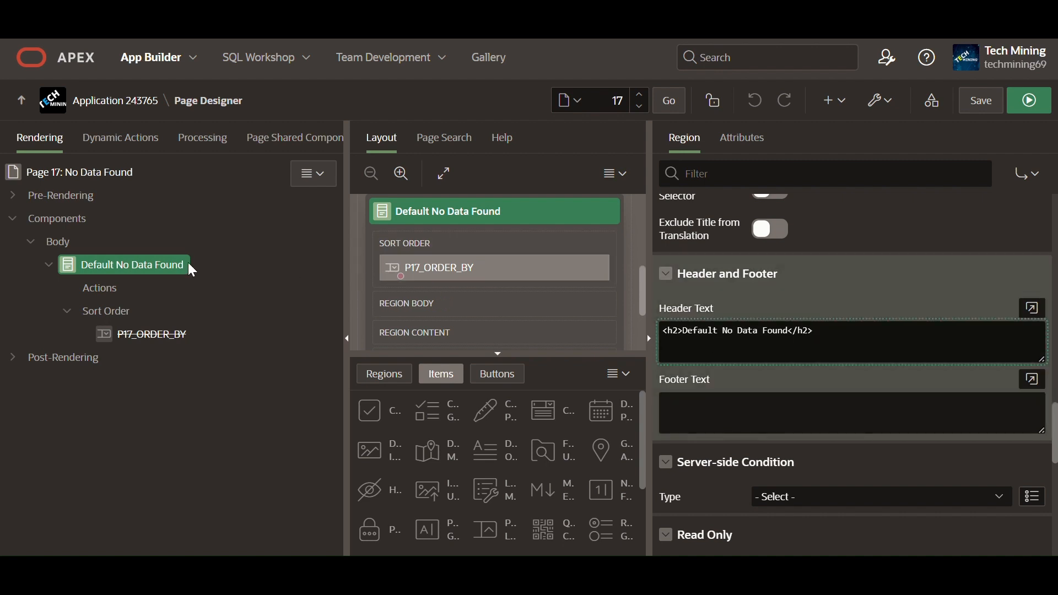
{"action": "left_click", "coordinate": [308, 172]}
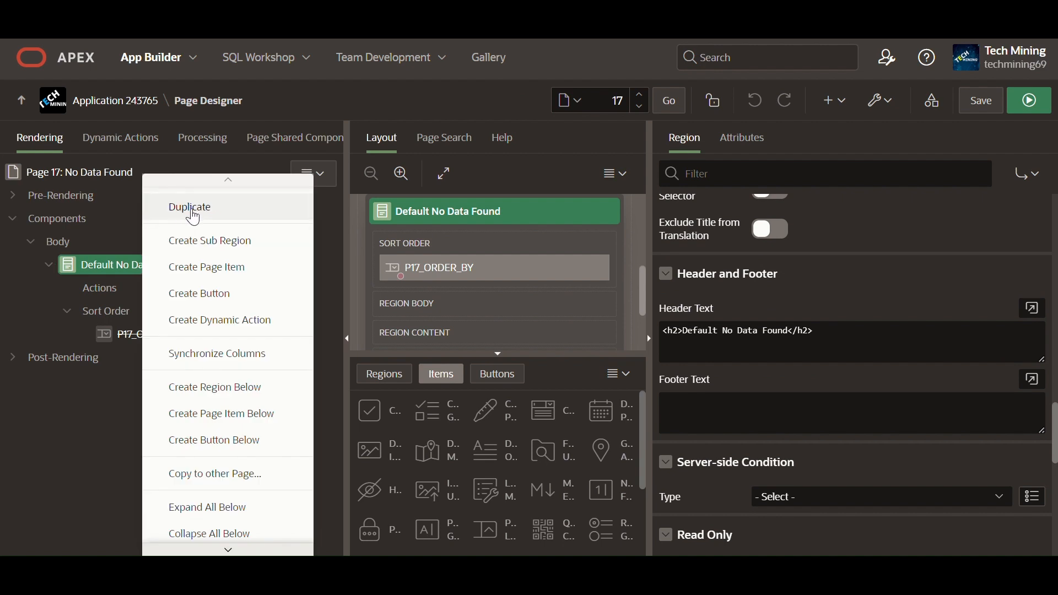
- Duplicate the region as 'No Data Found with Icon' with header '<h2>No Data Found with Icon</h2>'
{"action": "left_click", "coordinate": [190, 208]}
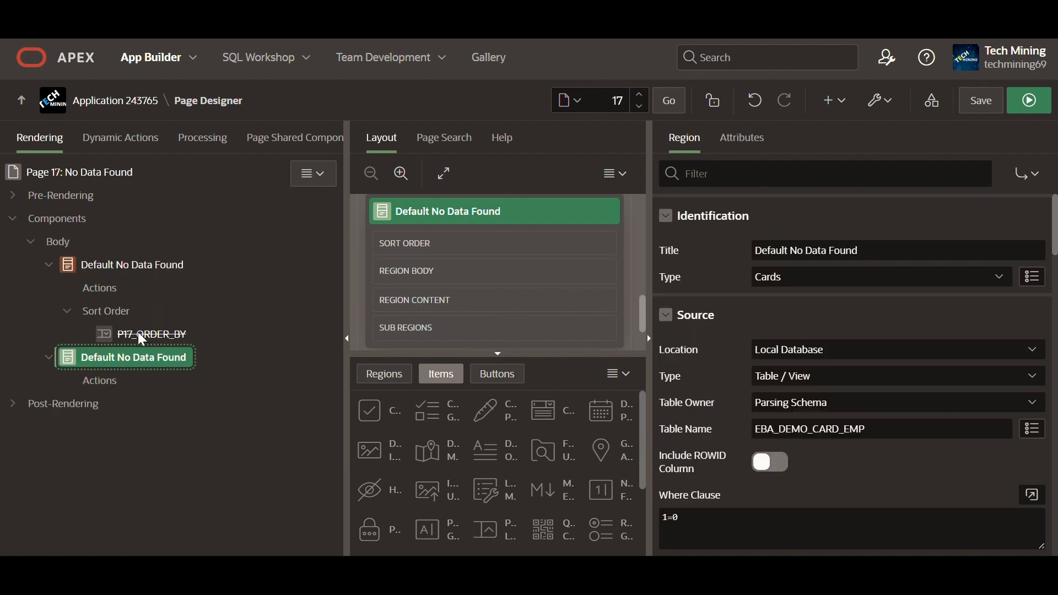
{"action": "left_click", "coordinate": [151, 334]}
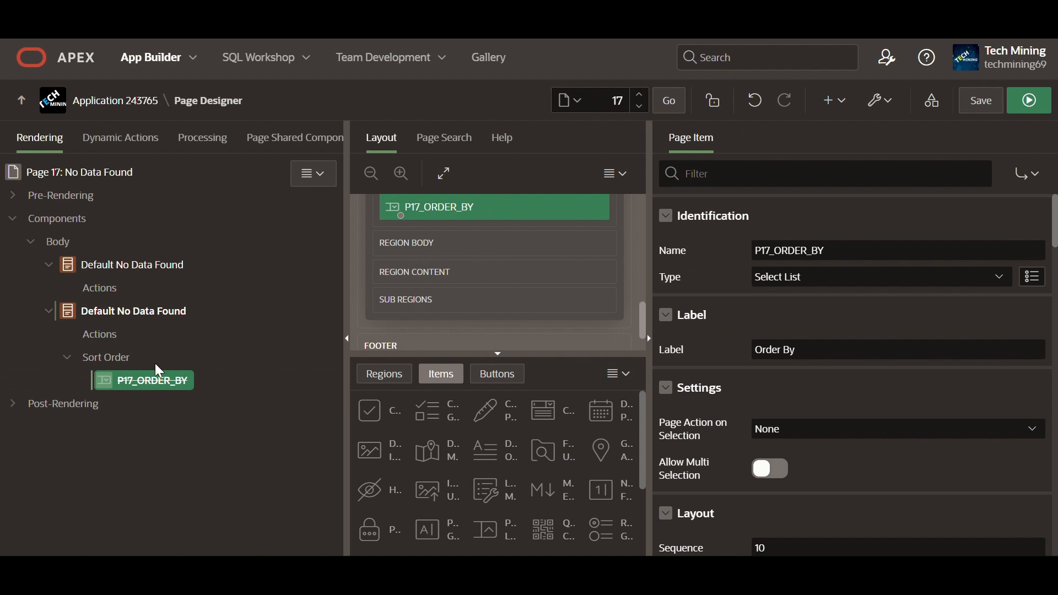
{"action": "left_click", "coordinate": [133, 311]}
{"action": "type", "text": "1=0"}
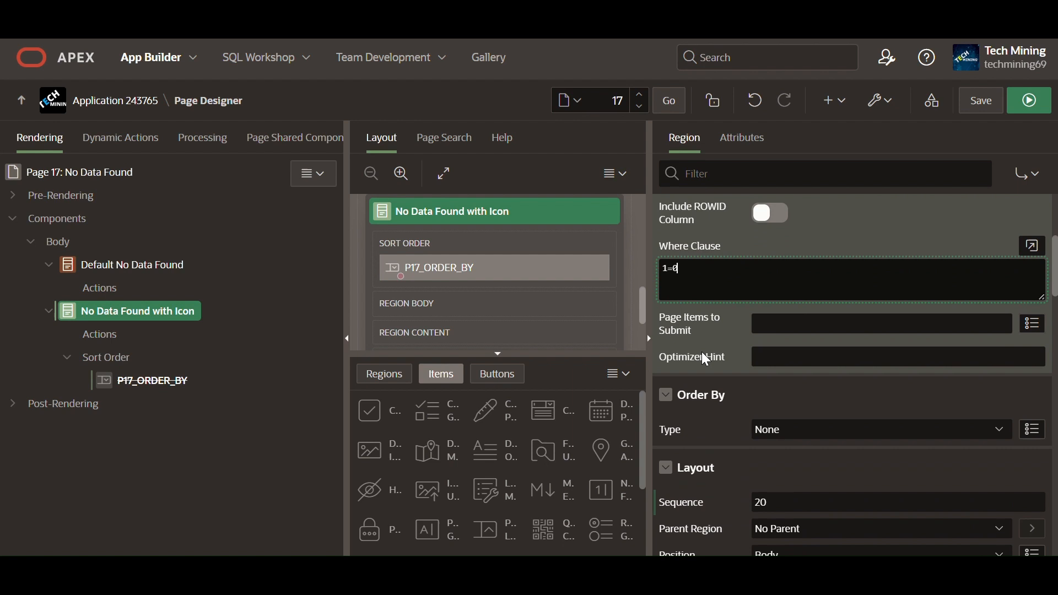
{"action": "scroll", "scroll_direction": "down", "scroll_amount": 3}
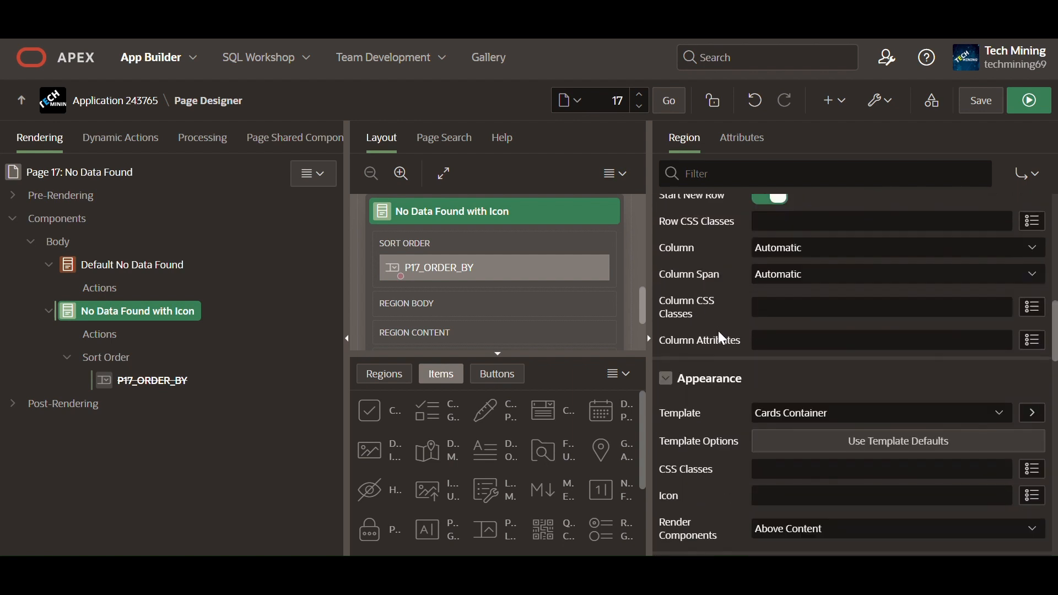
{"action": "scroll", "scroll_direction": "down", "scroll_amount": 3}
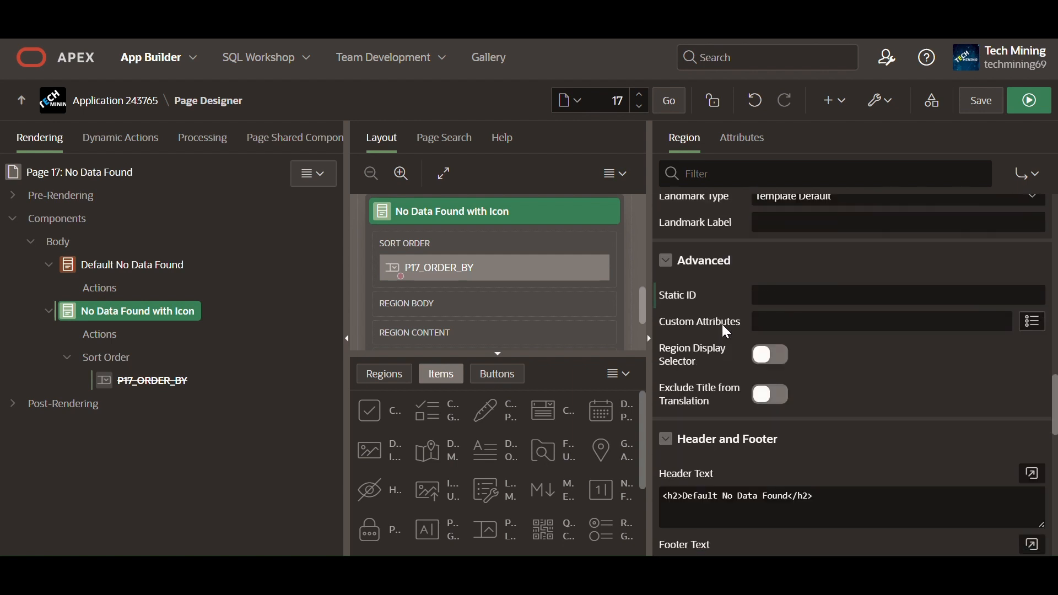
{"action": "scroll", "scroll_direction": "down", "scroll_amount": 3}
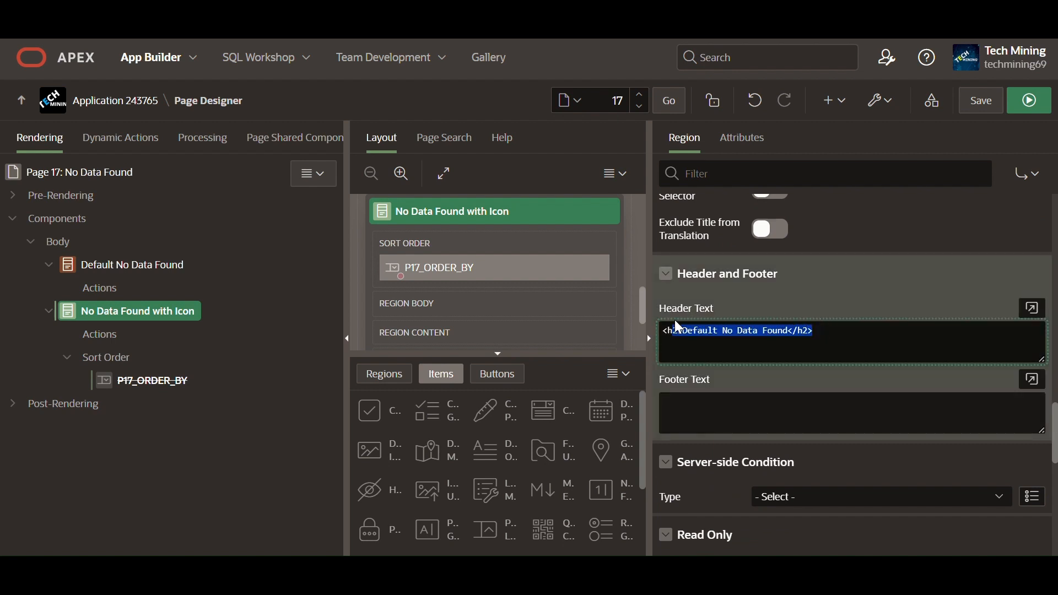
{"action": "type", "text": "<h2>No Data Found with Icon</h2>"}
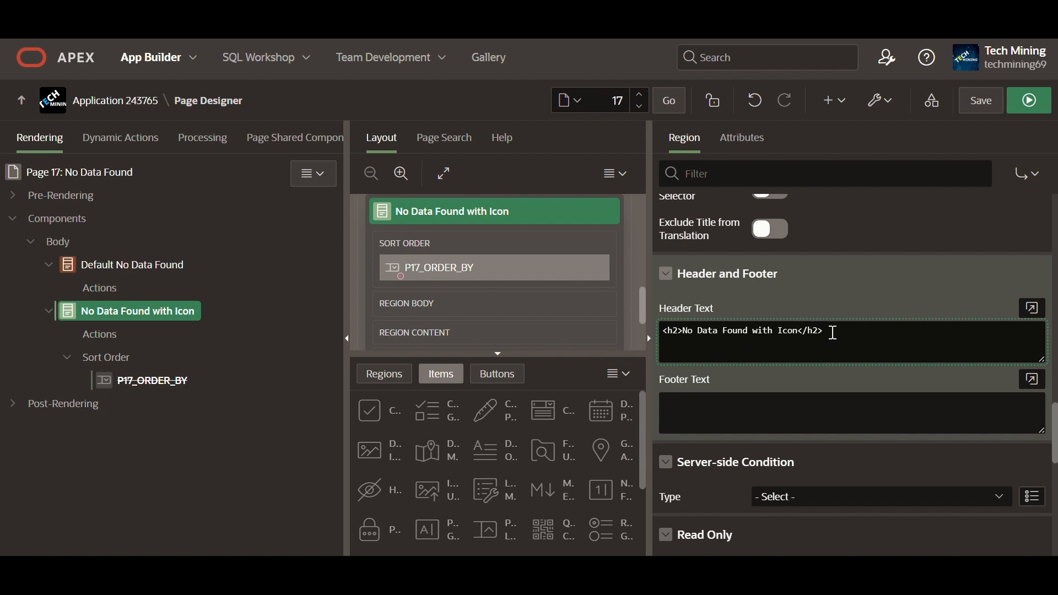
{"action": "mouse_move", "coordinate": [829, 321]}
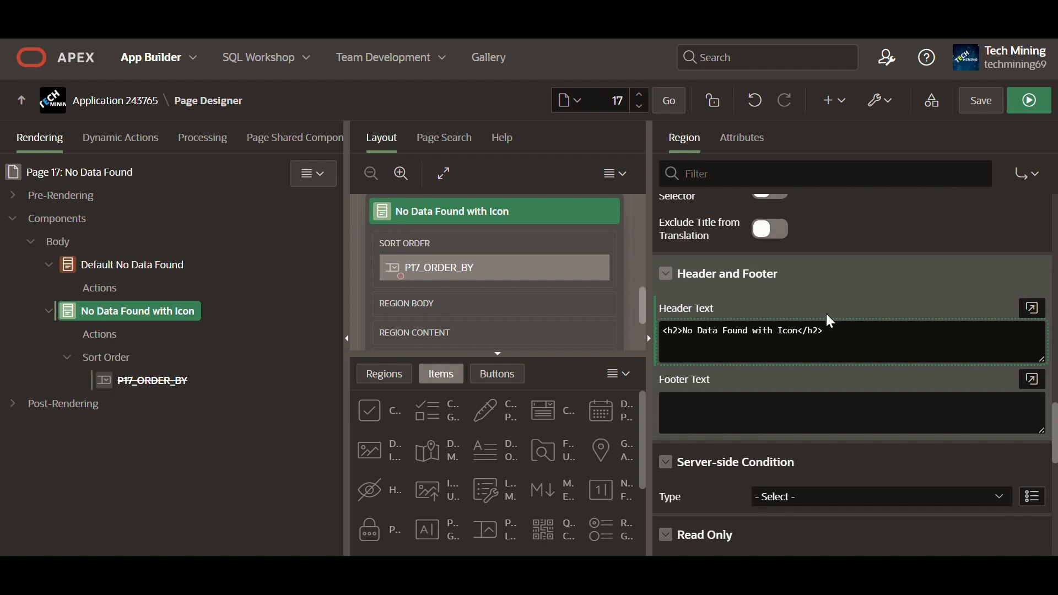
{"action": "left_click", "coordinate": [740, 138]}
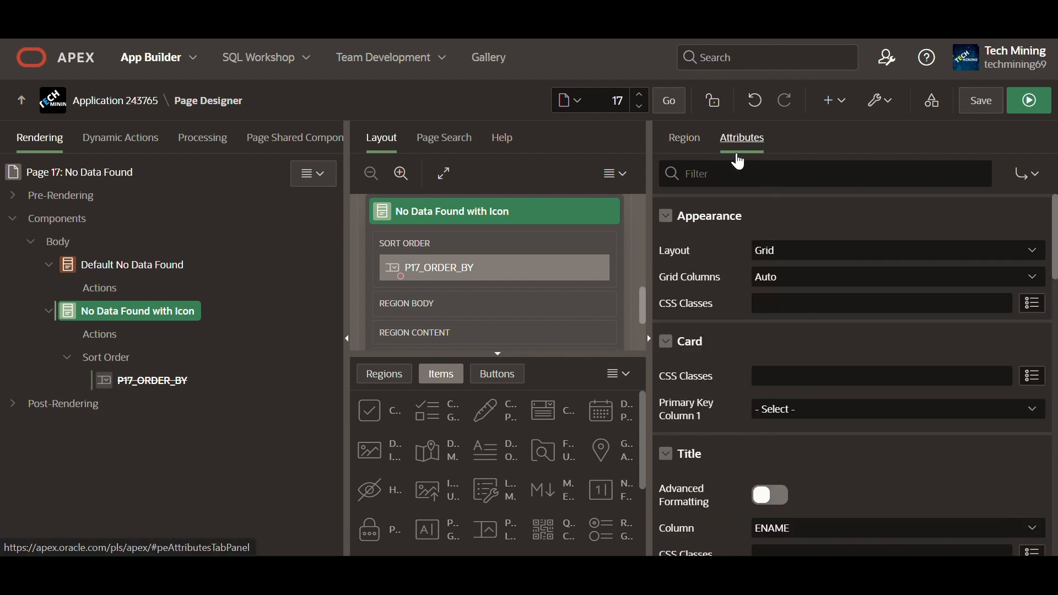
- Set the empty message to 'No Employees Found' with icon 'fa-warning fa-lg'
{"action": "scroll", "scroll_direction": "down", "scroll_amount": 3}
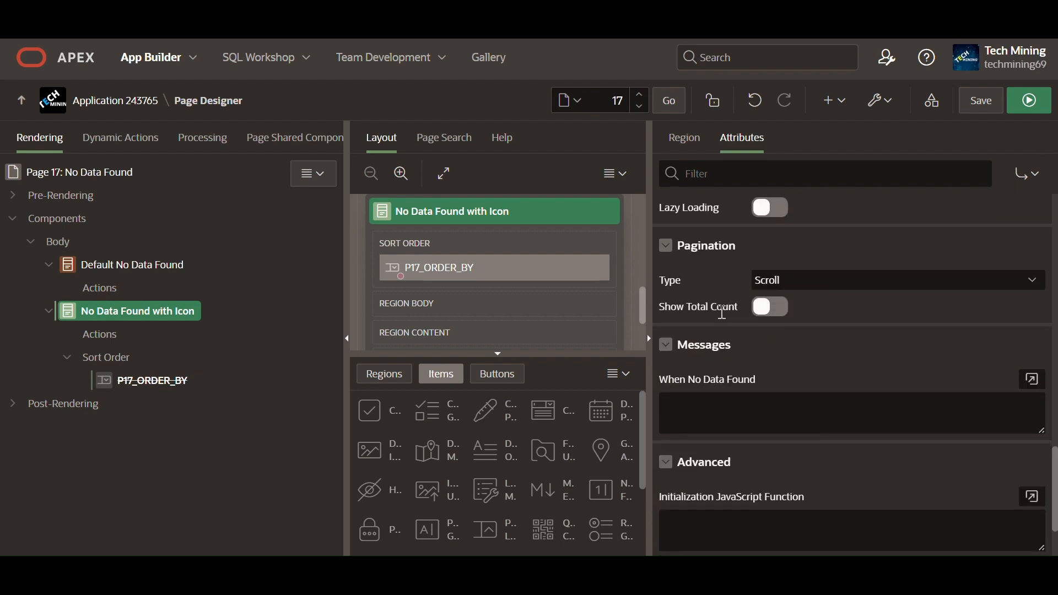
{"action": "scroll", "scroll_direction": "down", "scroll_amount": 3}
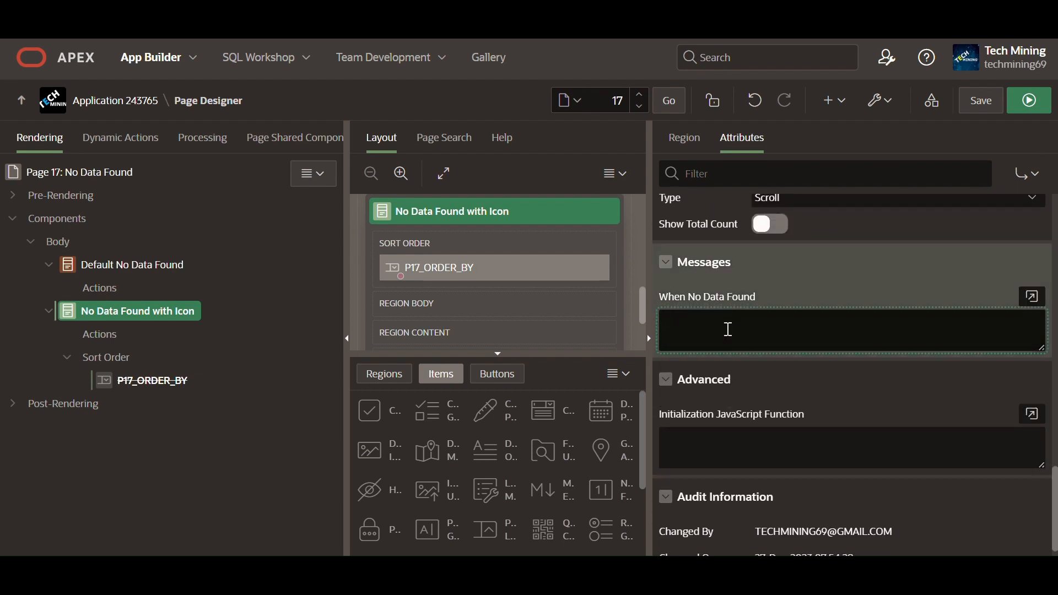
{"action": "type", "text": "No Employees Found"}
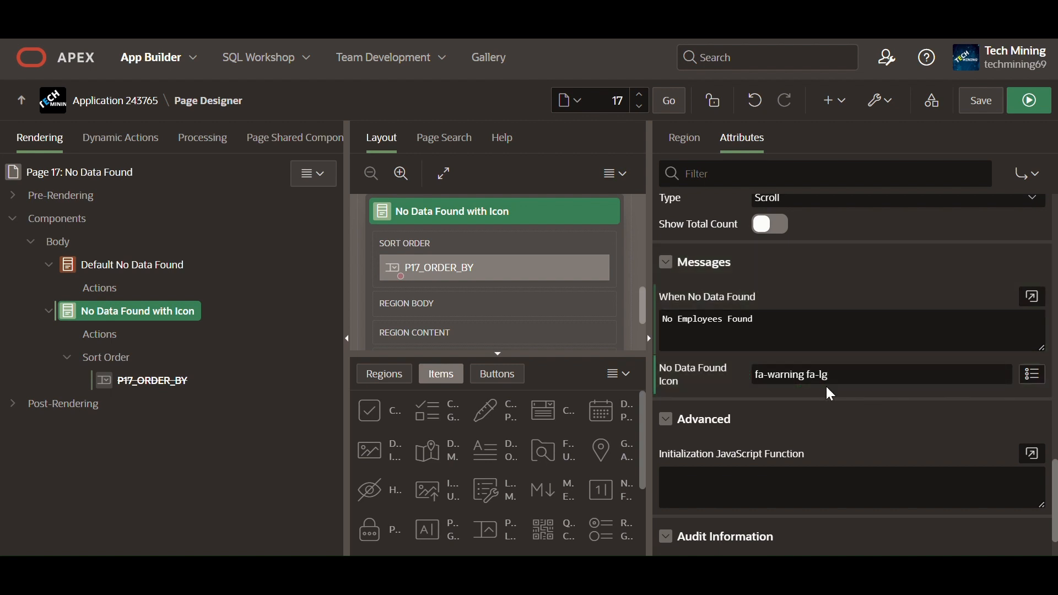
{"action": "mouse_move", "coordinate": [262, 253]}
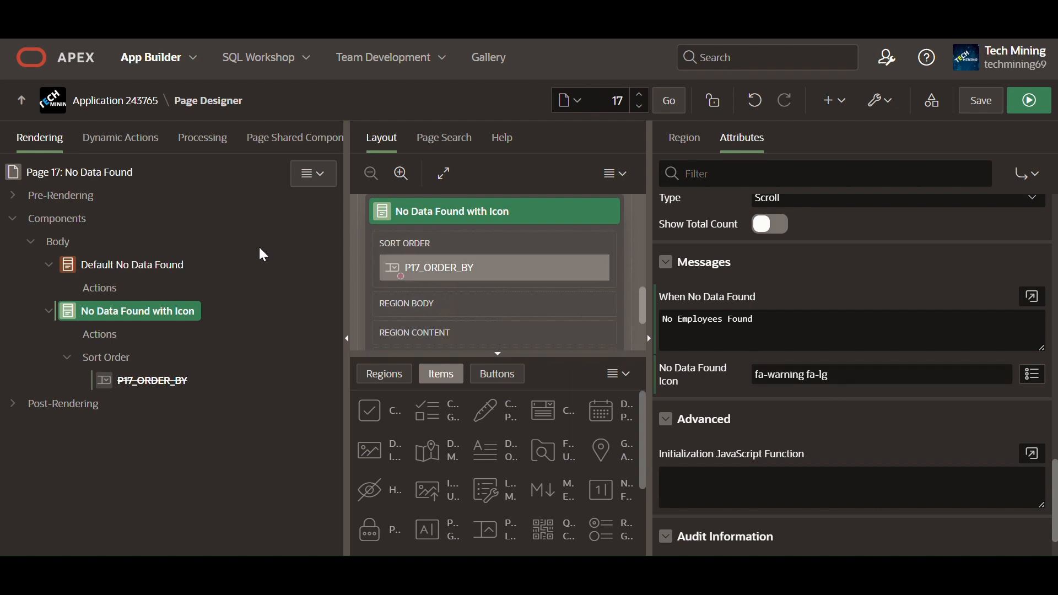
- Add a body region titled RDS of type Region Display Selector
{"action": "right_click", "coordinate": [49, 240]}
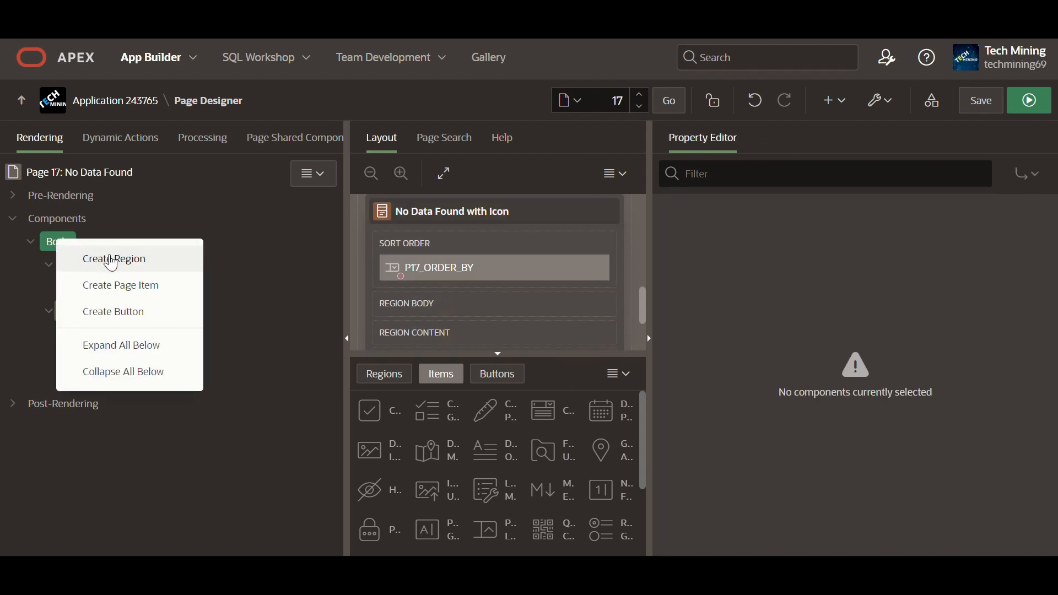
{"action": "left_click", "coordinate": [114, 259]}
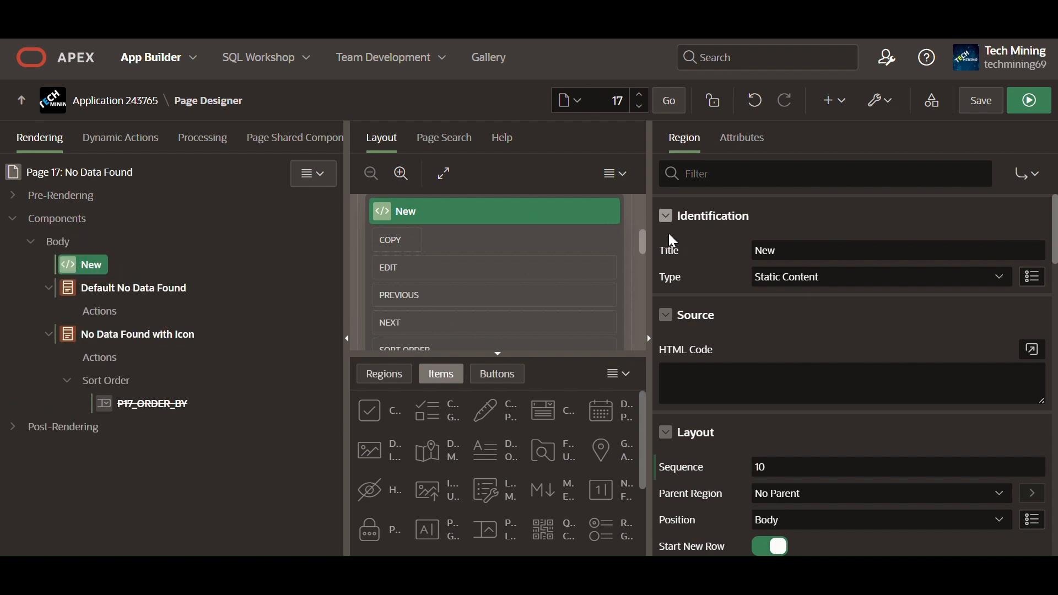
{"action": "type", "text": "RDS"}
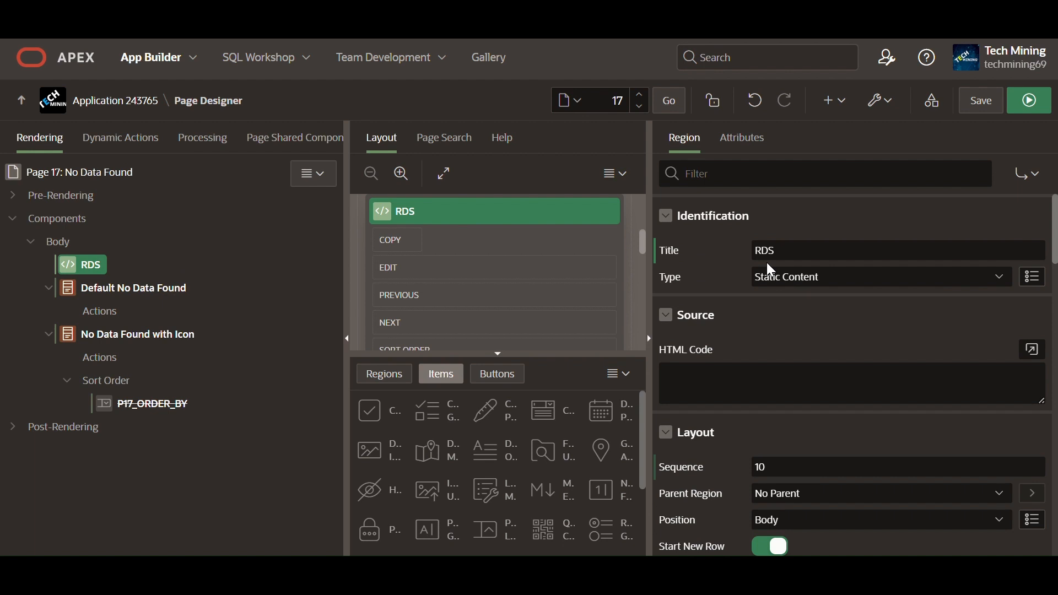
{"action": "left_click", "coordinate": [877, 277]}
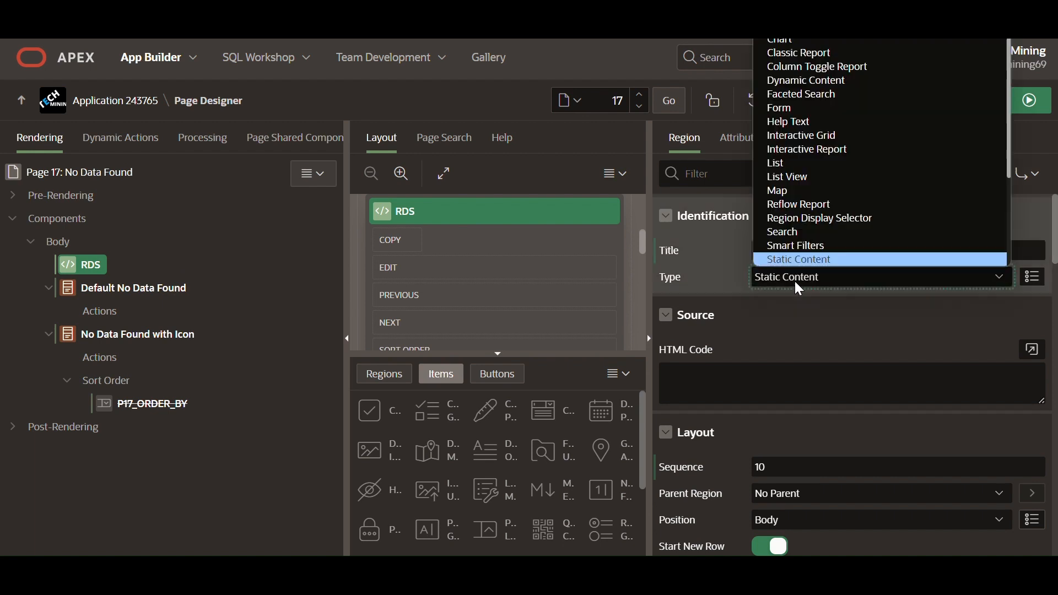
{"action": "mouse_move", "coordinate": [814, 217]}
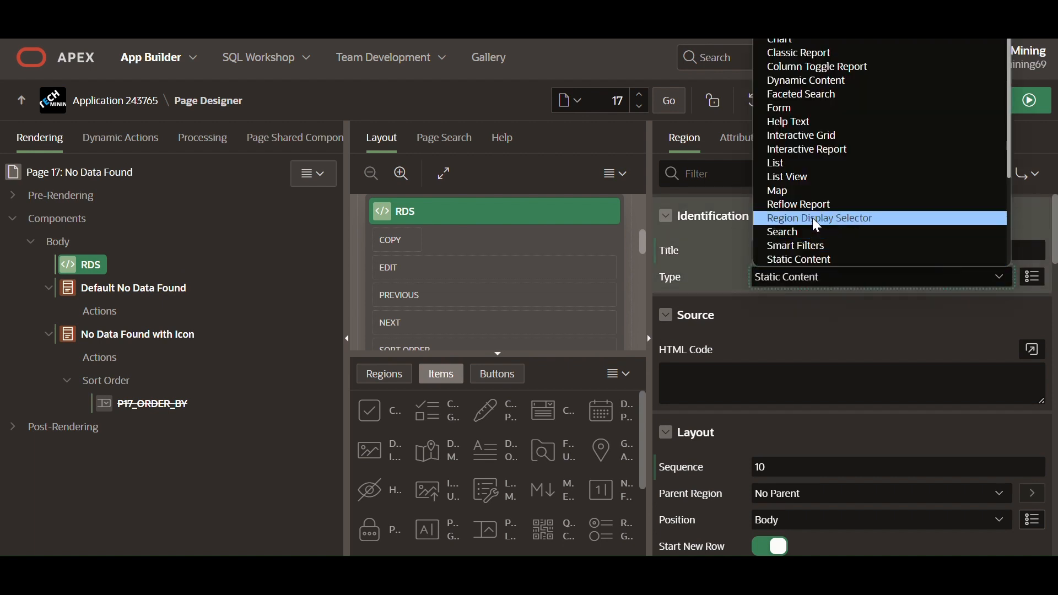
{"action": "left_click", "coordinate": [819, 217]}
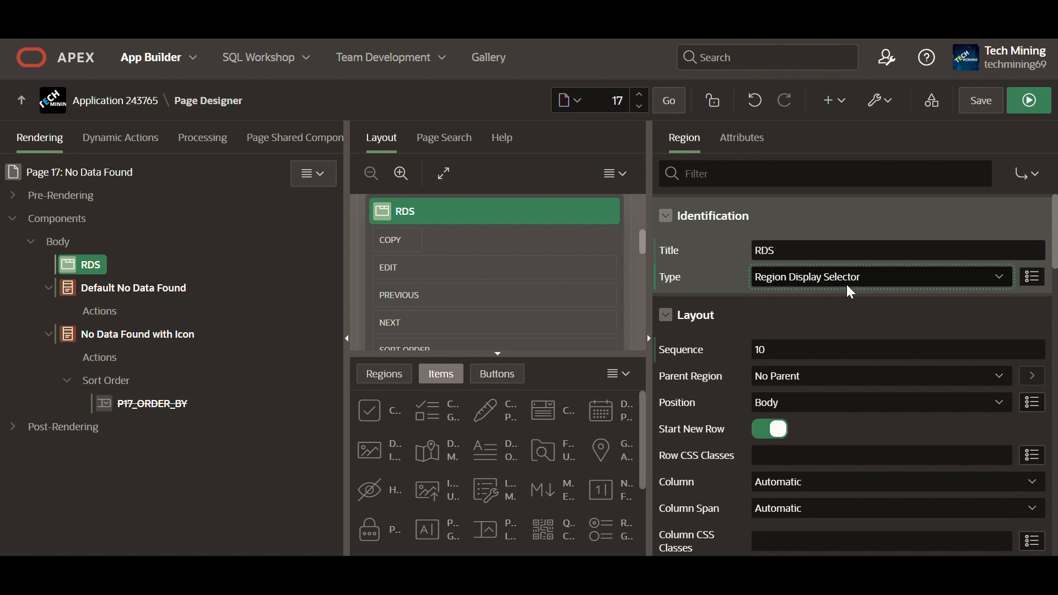
{"action": "mouse_move", "coordinate": [804, 295]}
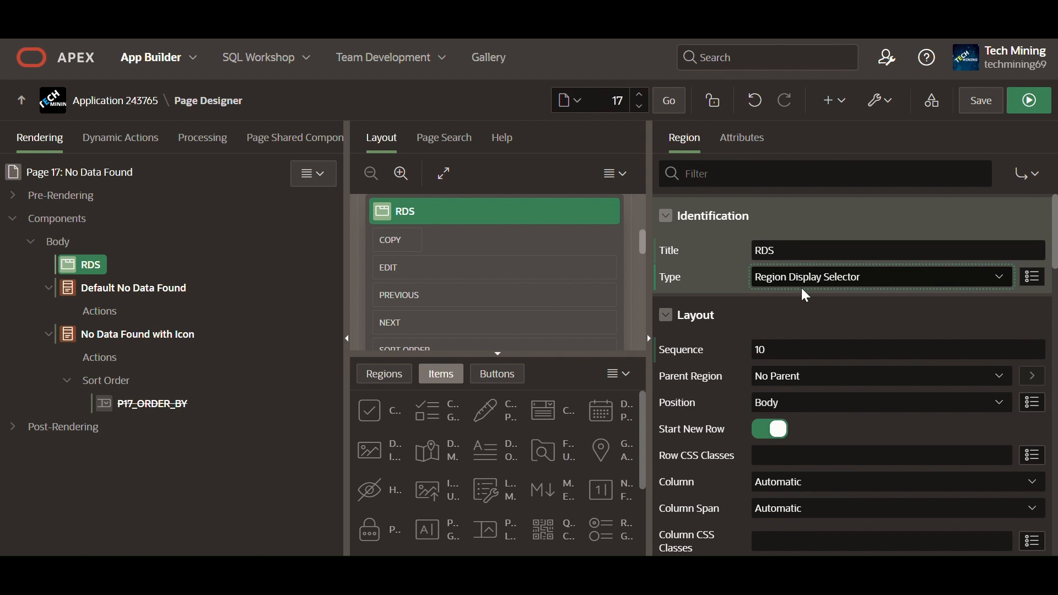
- Give RDS the Blank with Attributes template and enable its region display selector
{"action": "scroll", "scroll_direction": "down", "scroll_amount": 3}
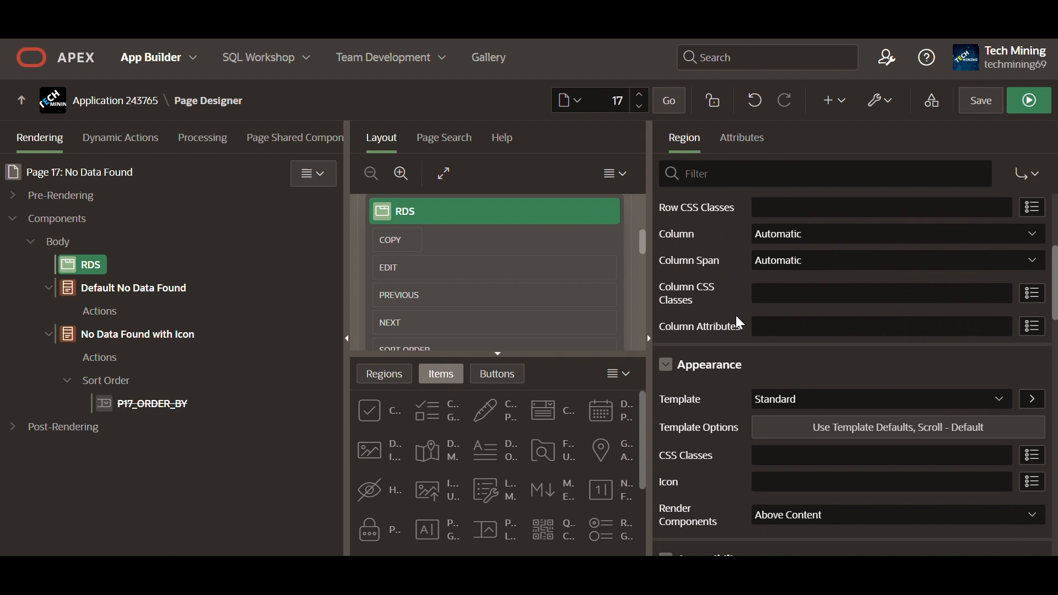
{"action": "scroll", "scroll_direction": "down", "scroll_amount": 3}
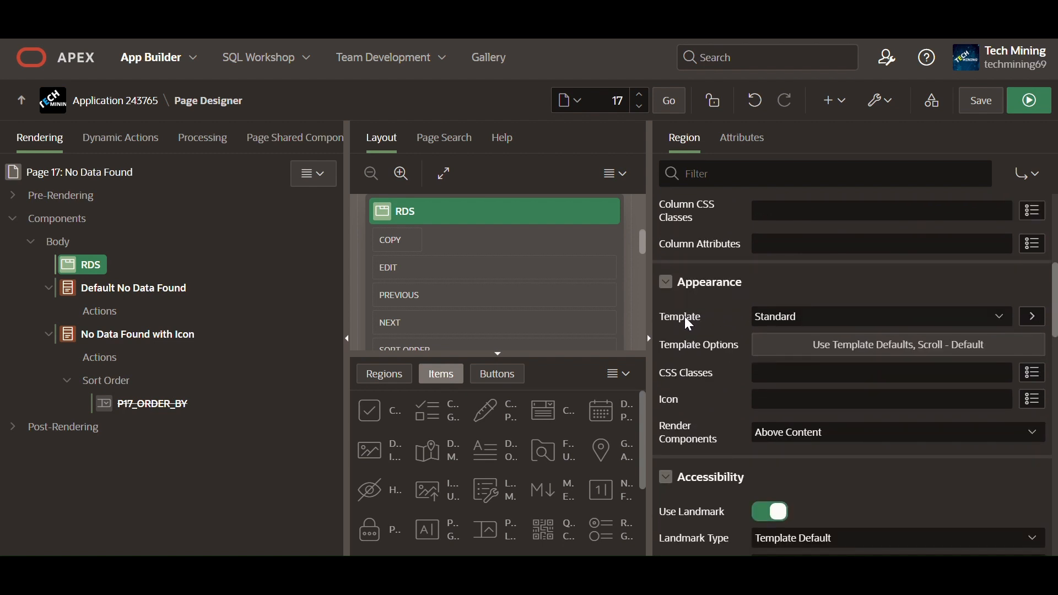
{"action": "left_click", "coordinate": [877, 315]}
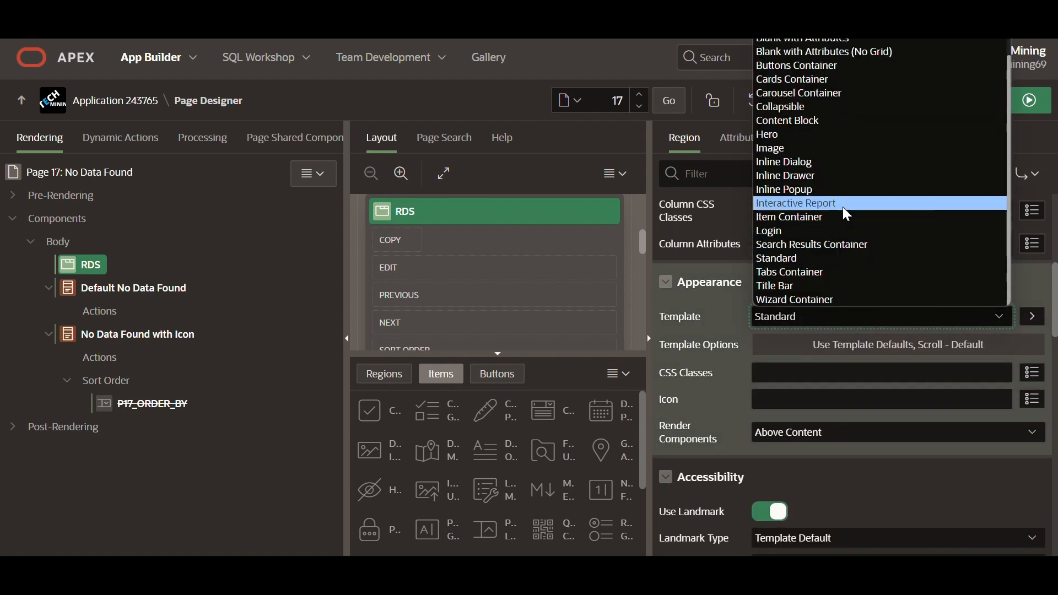
{"action": "left_click", "coordinate": [809, 52]}
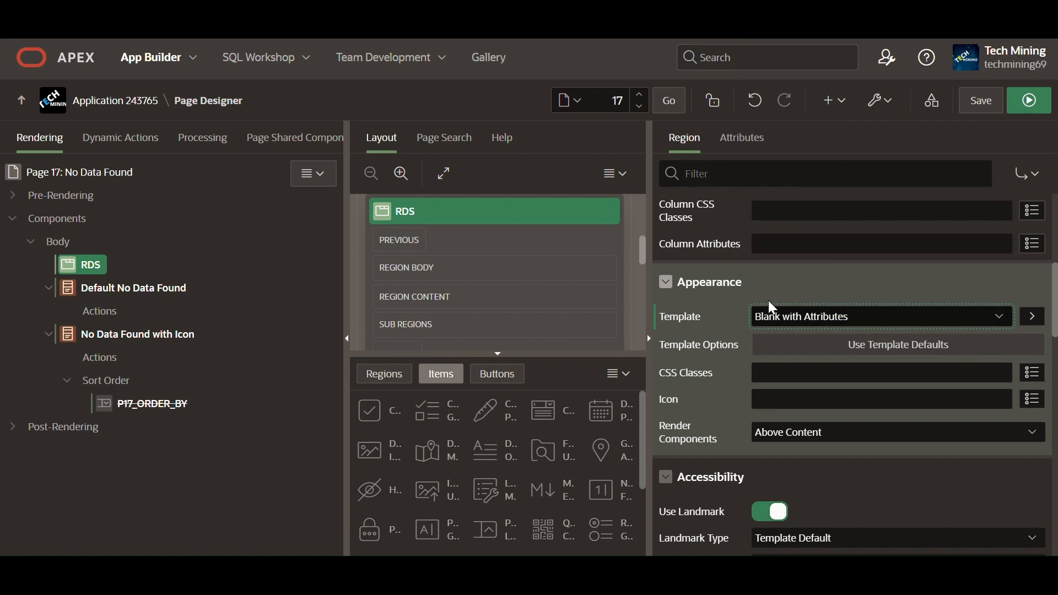
{"action": "mouse_move", "coordinate": [793, 327]}
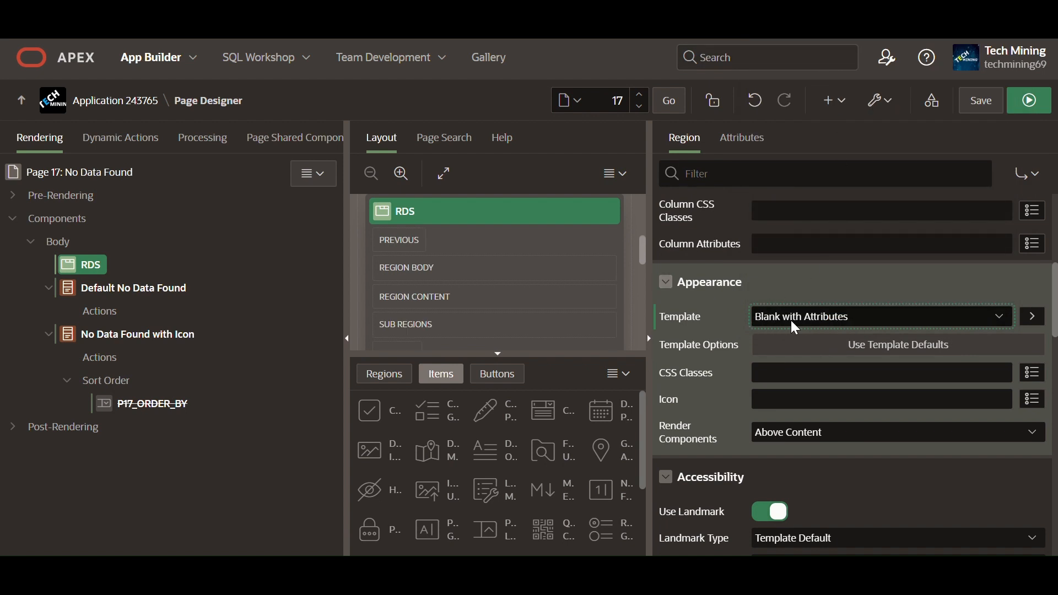
{"action": "scroll", "scroll_direction": "down", "scroll_amount": 3}
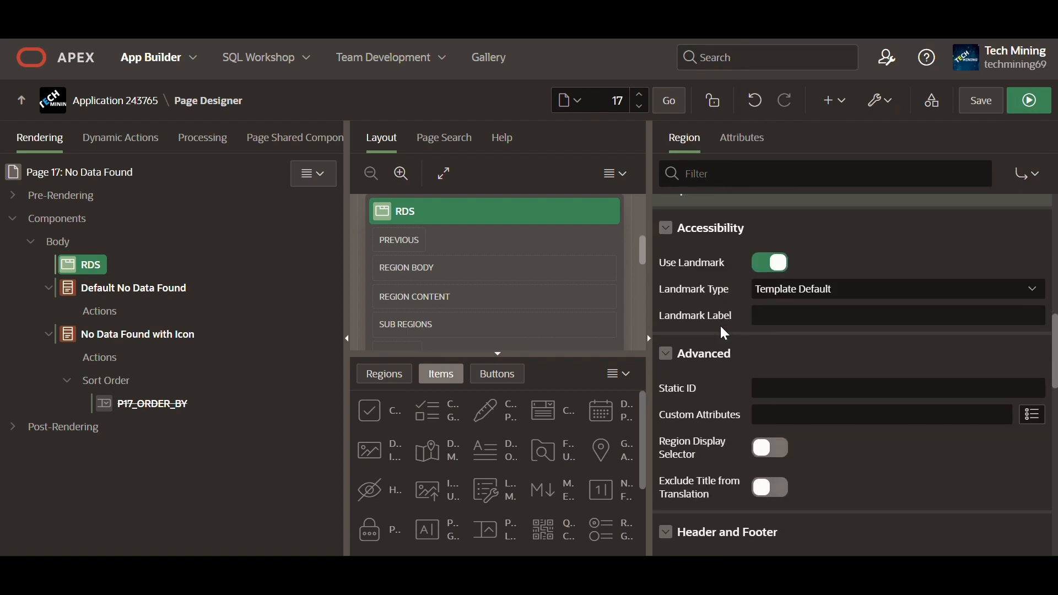
{"action": "scroll", "scroll_direction": "down", "scroll_amount": 3}
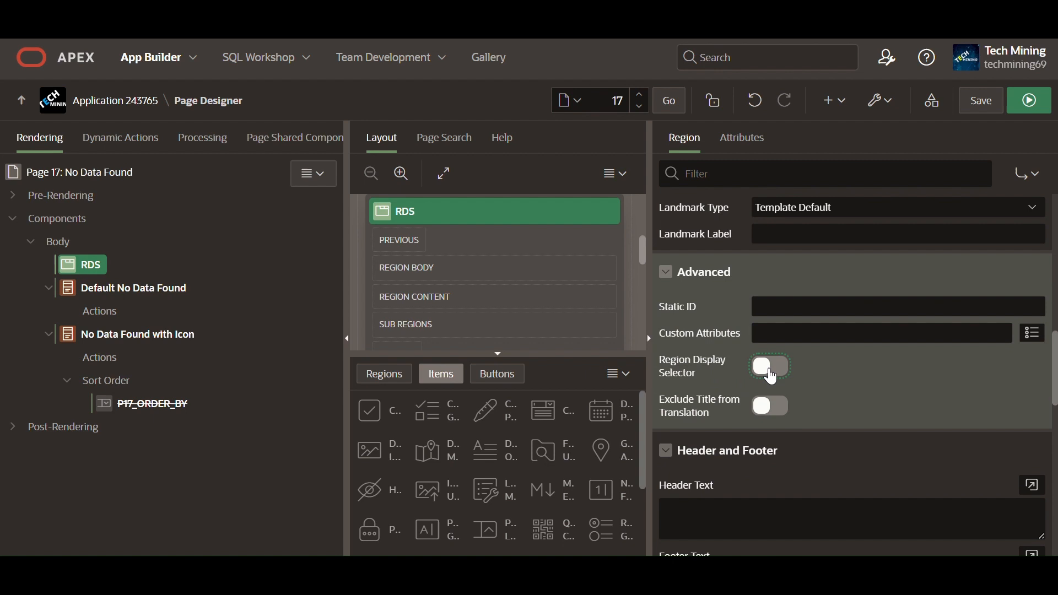
{"action": "left_click", "coordinate": [768, 367]}
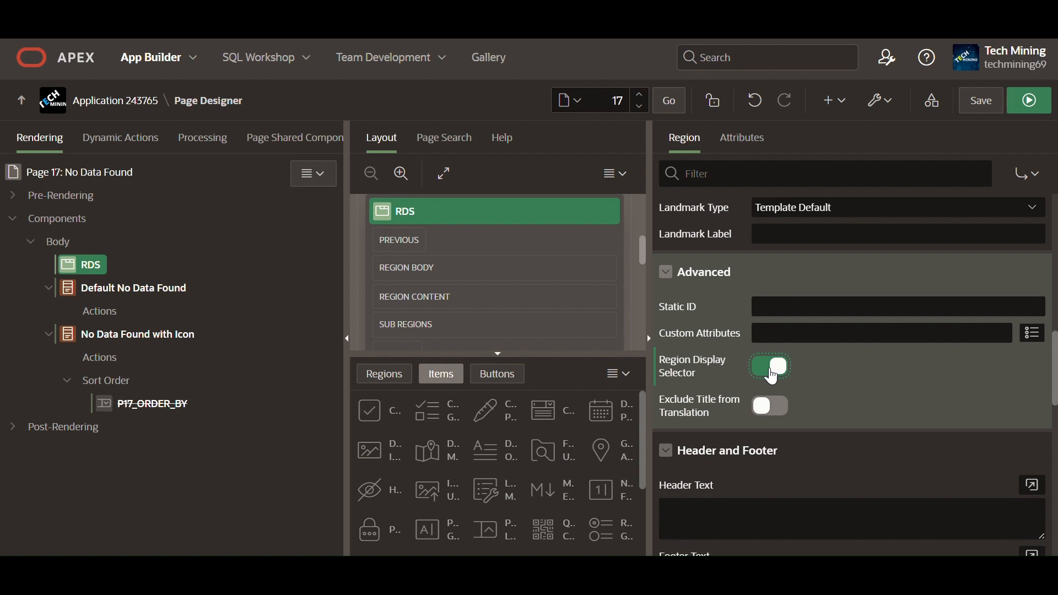
{"action": "left_click", "coordinate": [133, 288]}
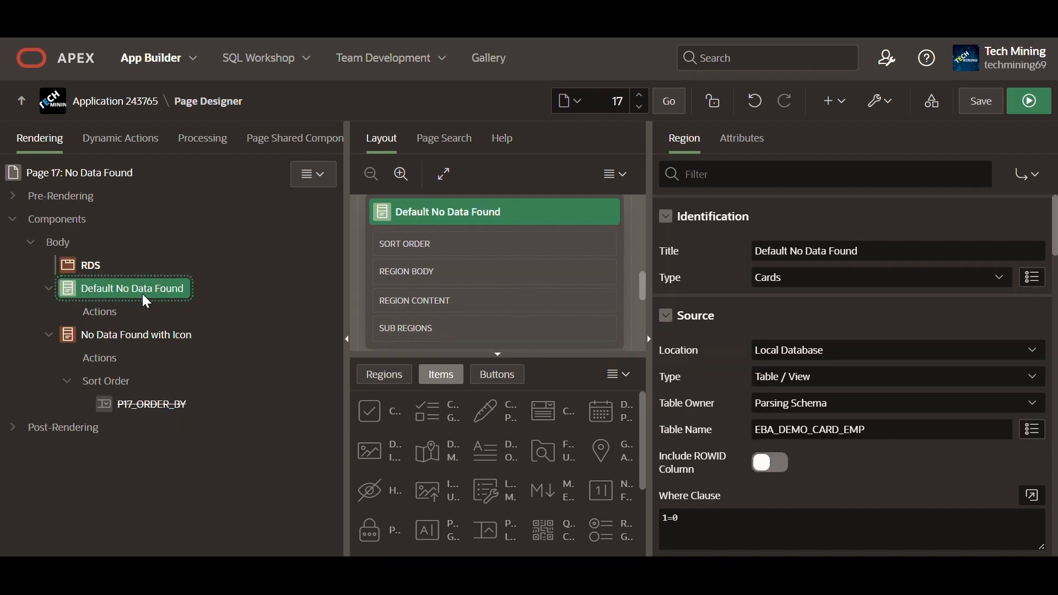
- Enable Region Display Selector on Default No Data Found and No Data Found with Icon, then save
{"action": "scroll", "scroll_direction": "down", "scroll_amount": 3}
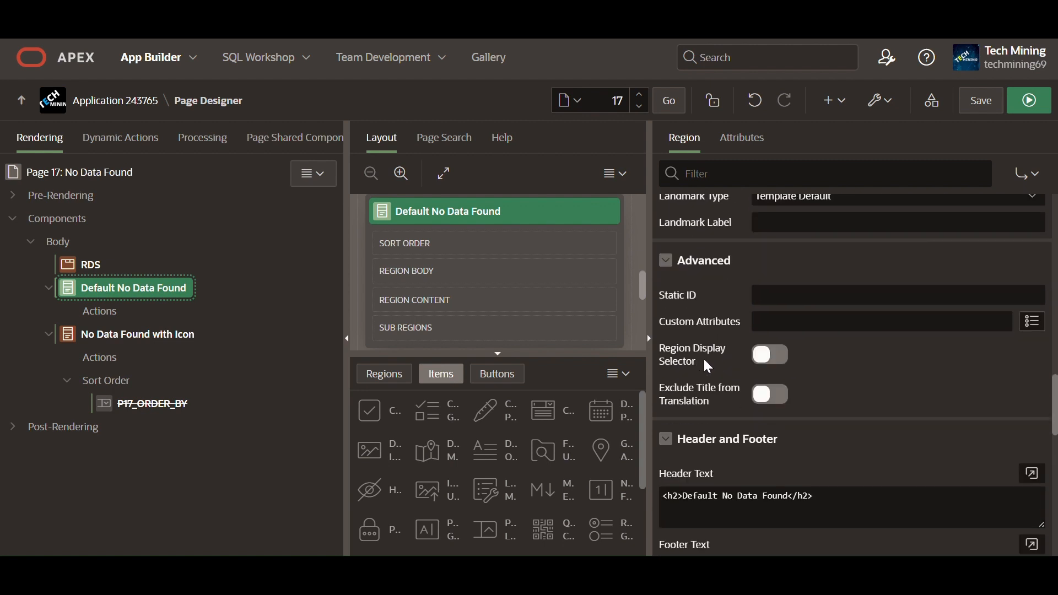
{"action": "left_click", "coordinate": [769, 354]}
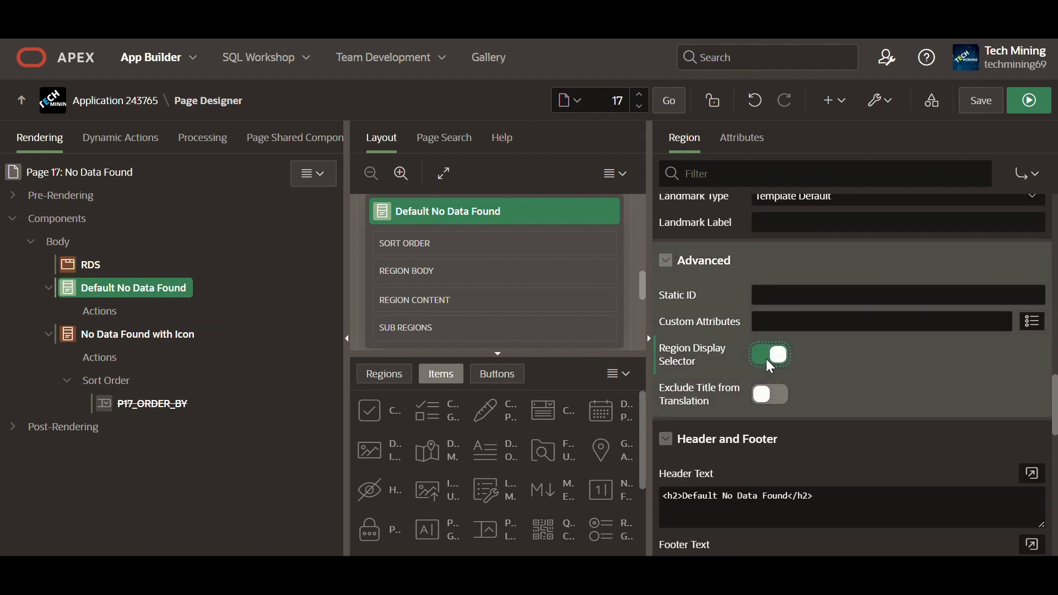
{"action": "left_click", "coordinate": [137, 333]}
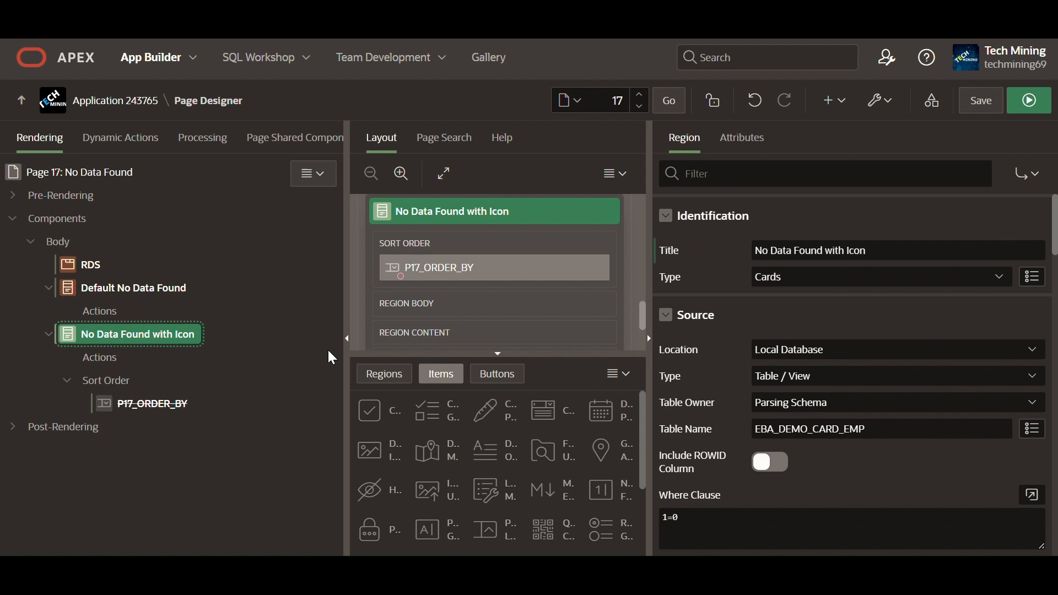
{"action": "scroll", "scroll_direction": "down", "scroll_amount": 3}
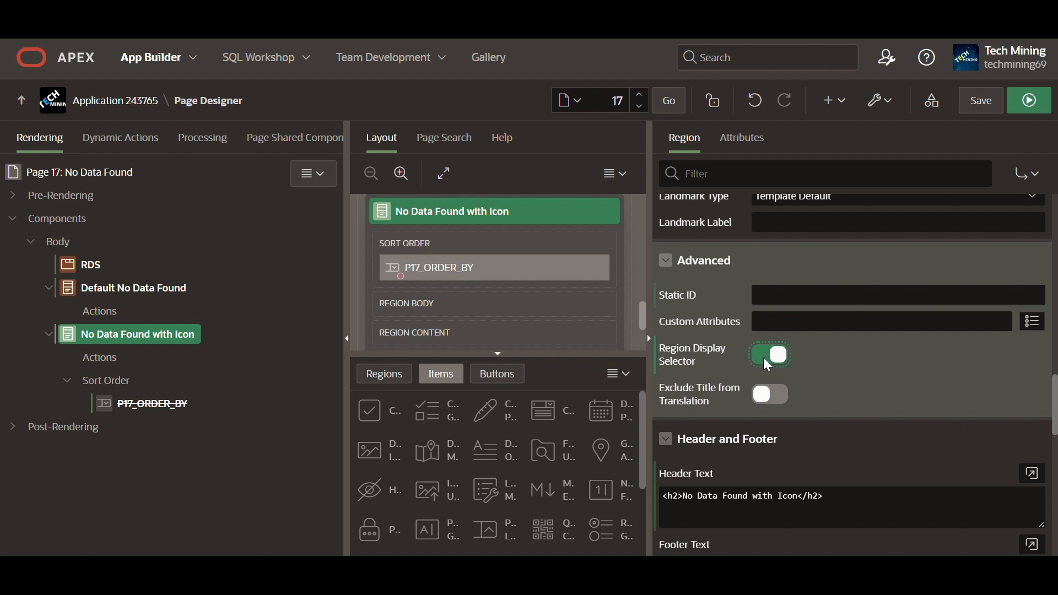
{"action": "left_click", "coordinate": [91, 264]}
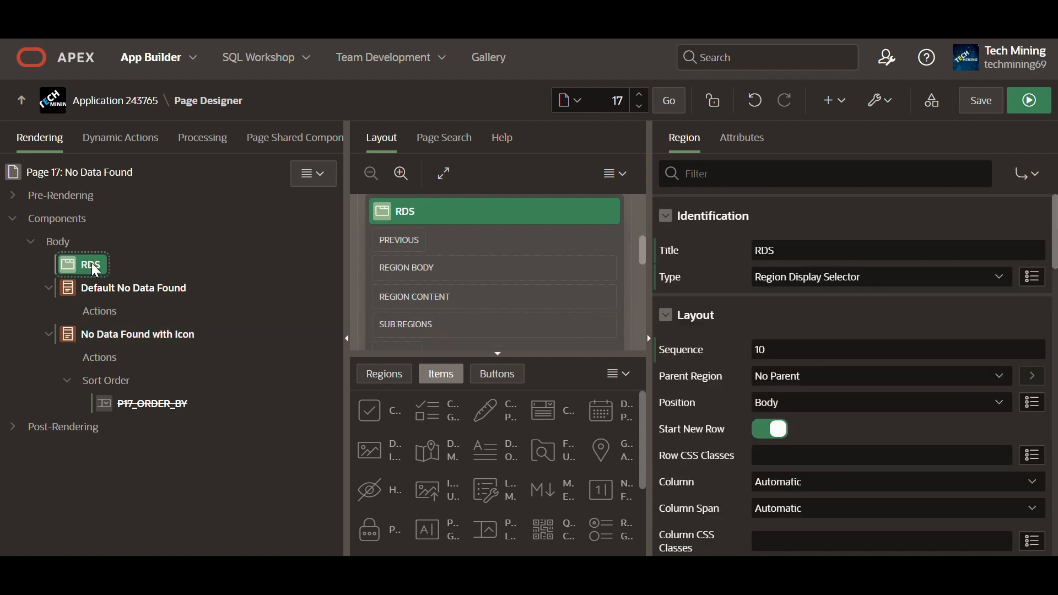
{"action": "mouse_move", "coordinate": [924, 160]}
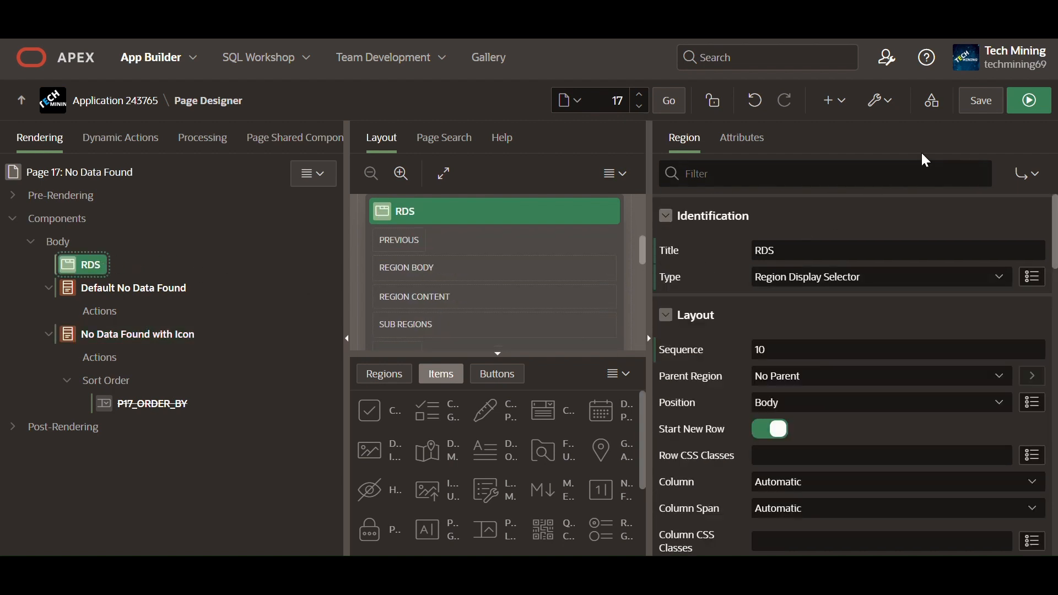
{"action": "left_click", "coordinate": [980, 100]}
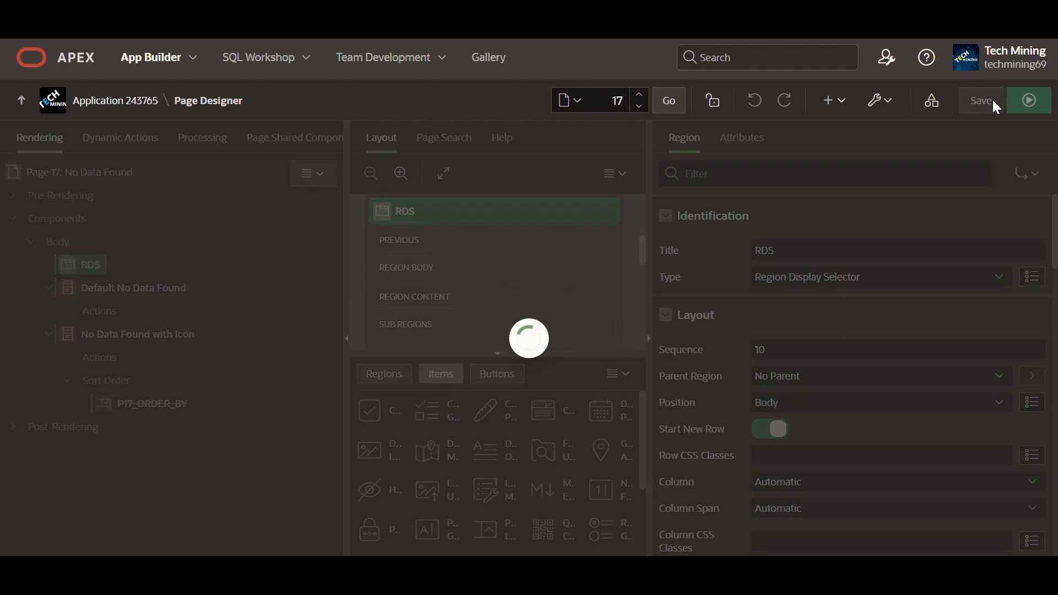
- Save page 17 and run it
{"action": "left_click", "coordinate": [979, 100]}
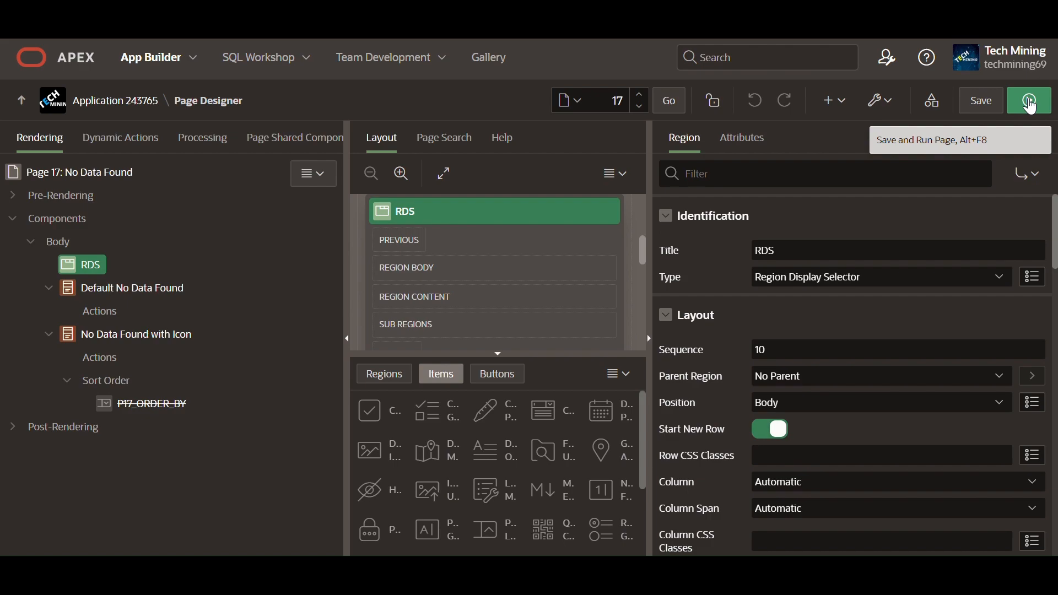
{"action": "left_click", "coordinate": [1028, 99]}
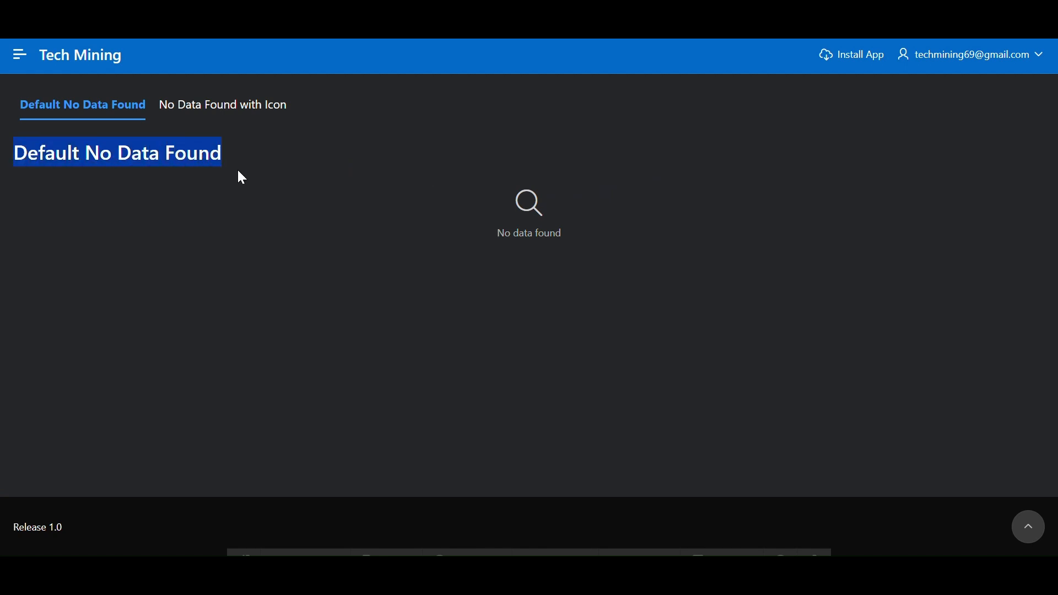
- Switch to the No Data Found with Icon tab to show the warning icon and 'No Employees Found'
{"action": "left_click", "coordinate": [424, 232]}
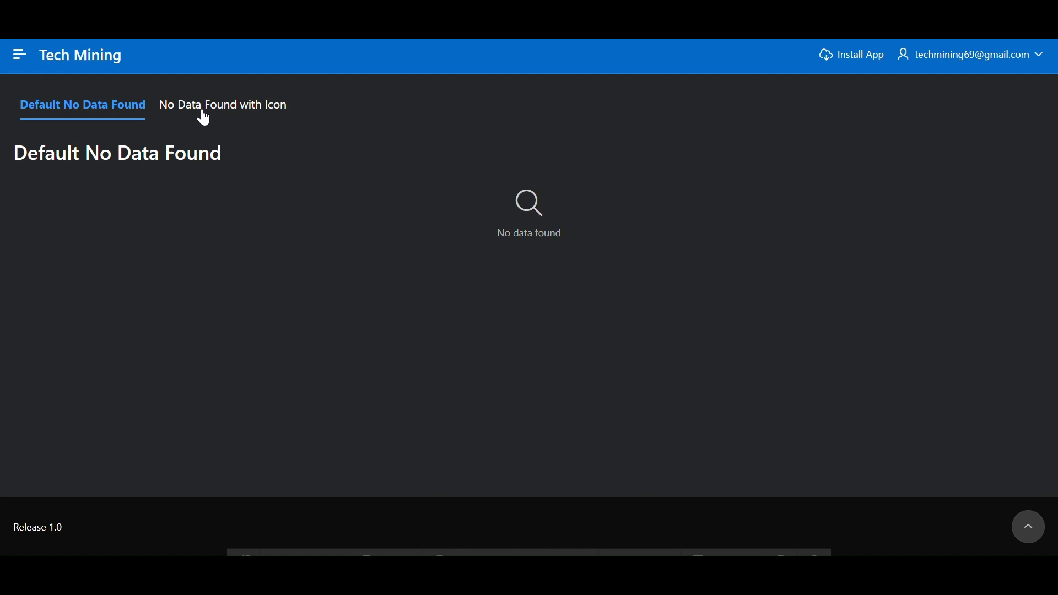
{"action": "left_click", "coordinate": [222, 105]}
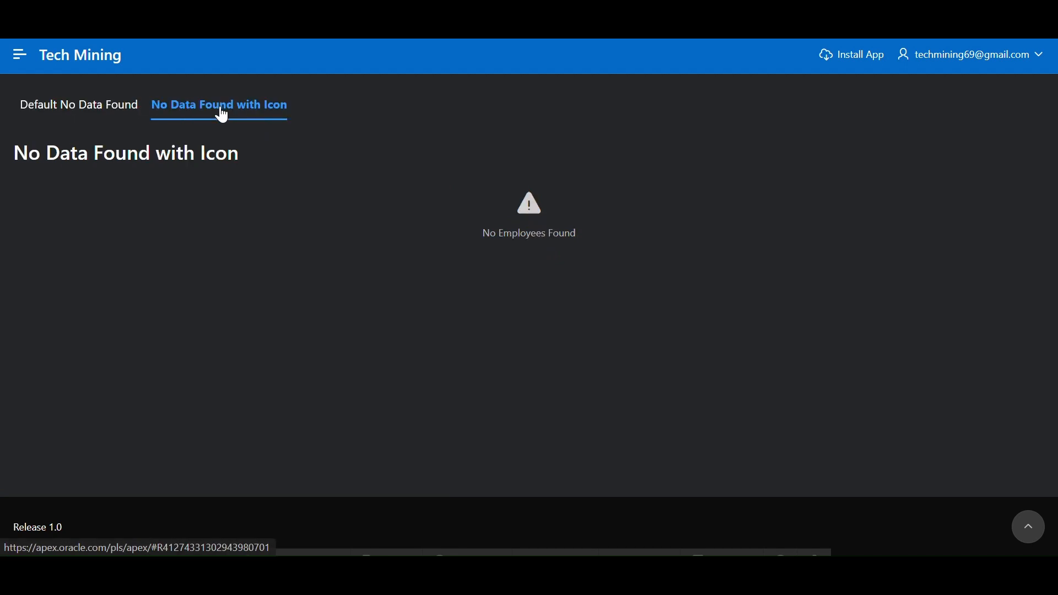
{"action": "mouse_move", "coordinate": [9, 162]}
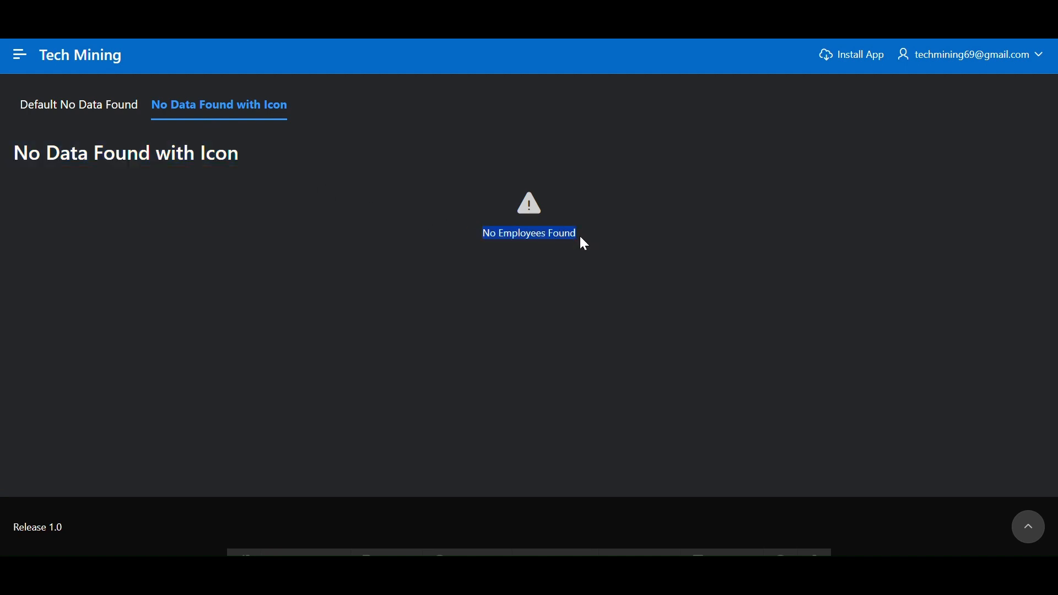
{"action": "left_click", "coordinate": [528, 232]}
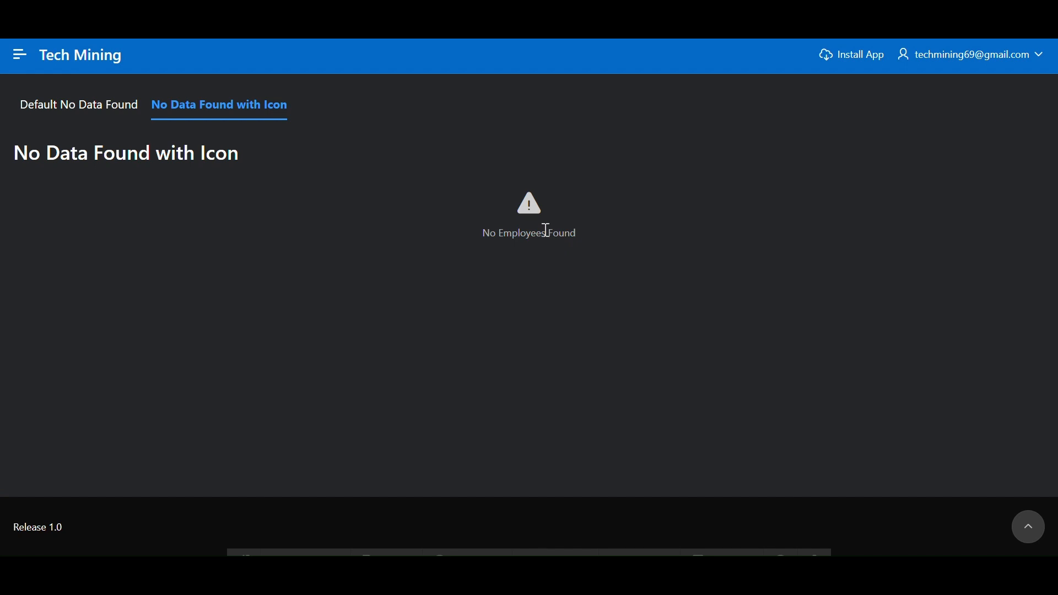
{"action": "mouse_move", "coordinate": [538, 219]}
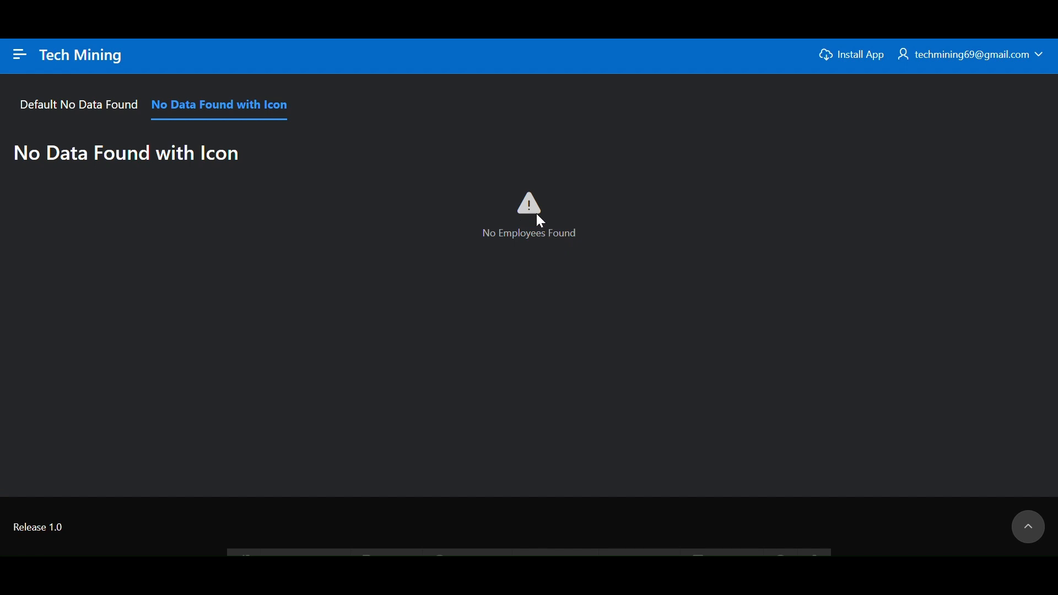